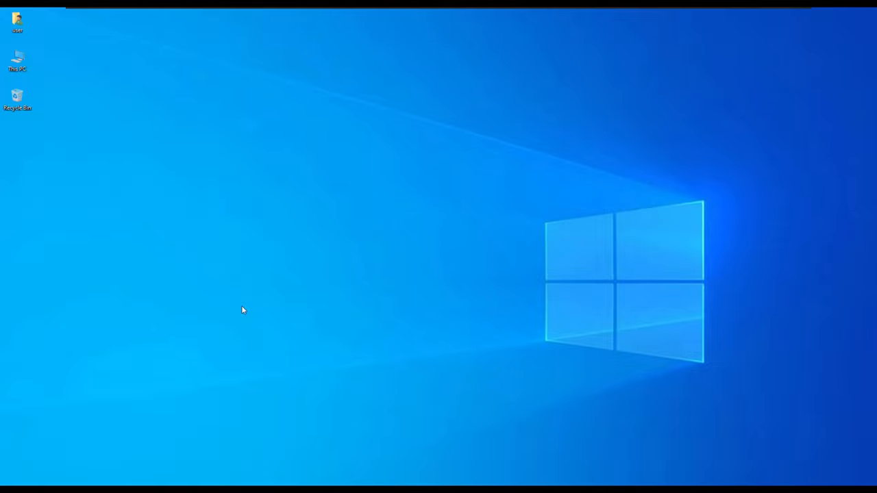
Step: Start a fresh PowerShell window, clear it, and run pip -V reporting pip 21.2.3
click(9, 487)
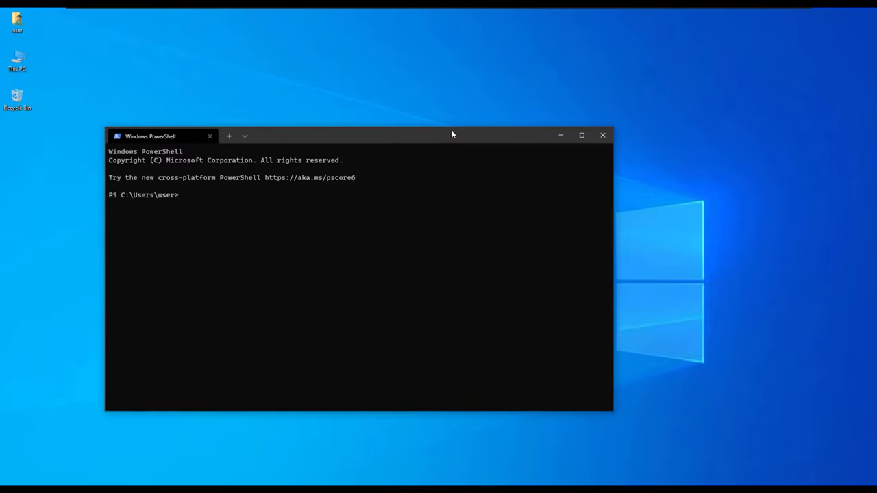
text(cl)
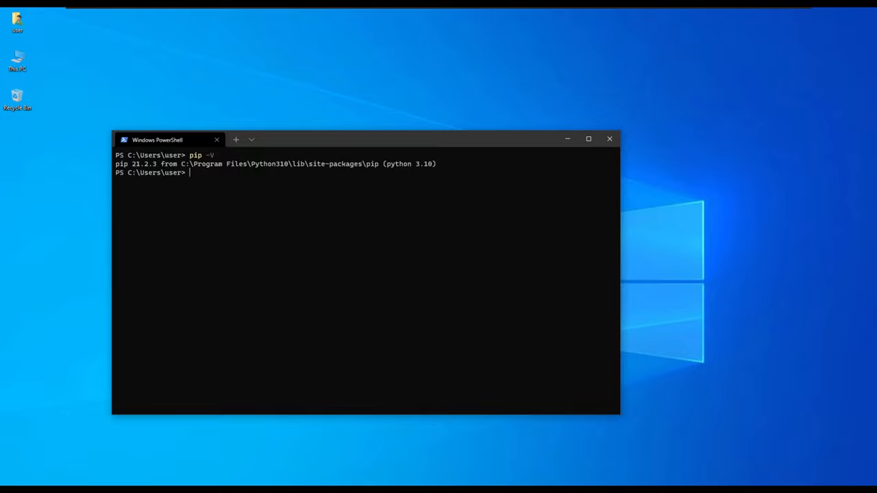
Step: Run pip --help, scroll through its commands and options, then clear the console
text(pip)
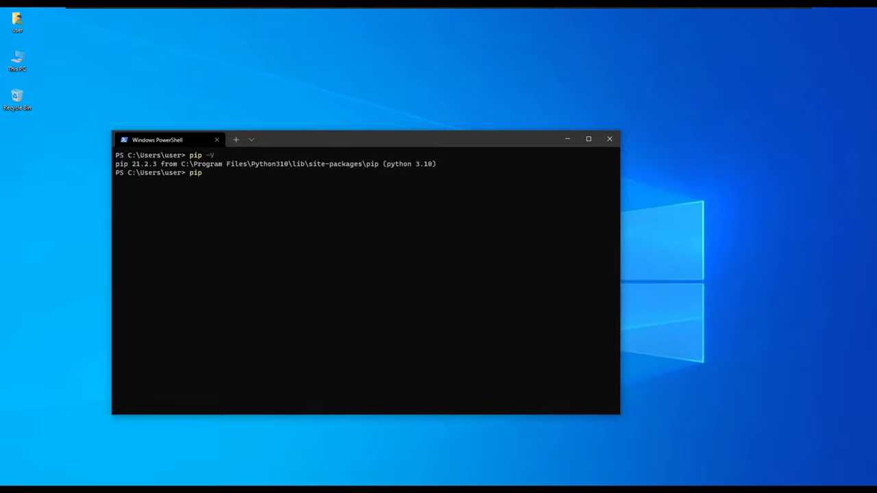
text(--help)
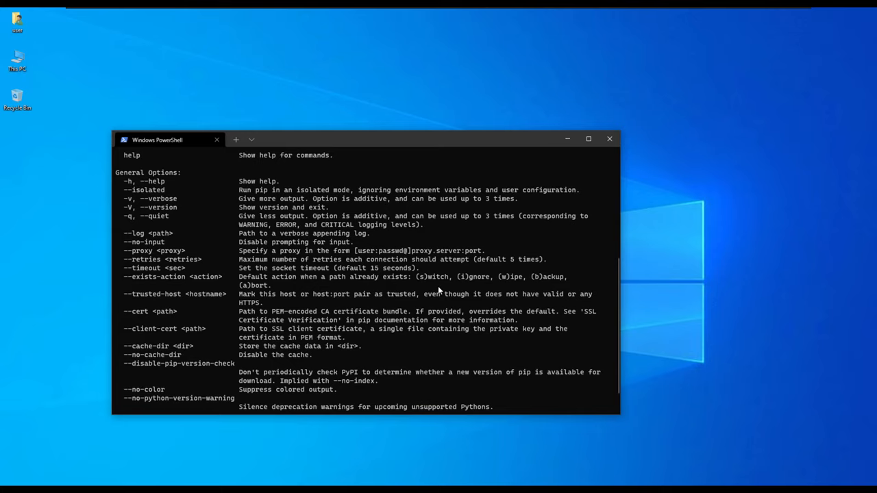
mouse_move(396, 274)
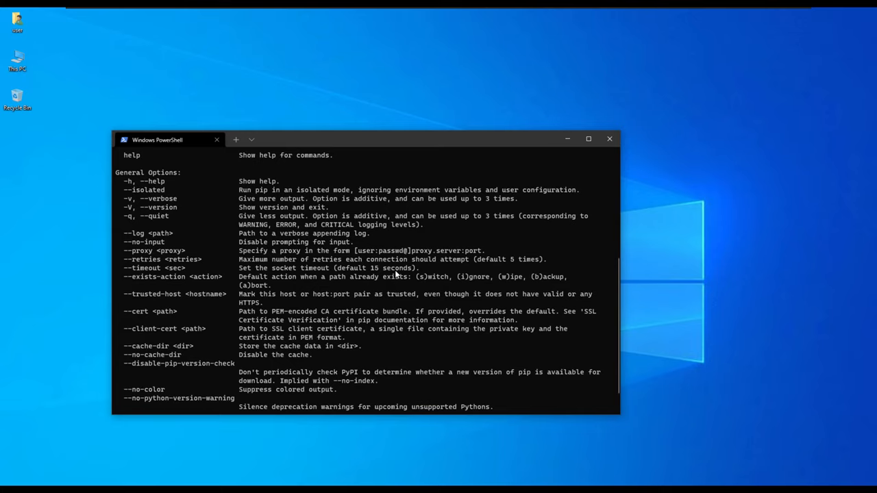
scroll(down, 3)
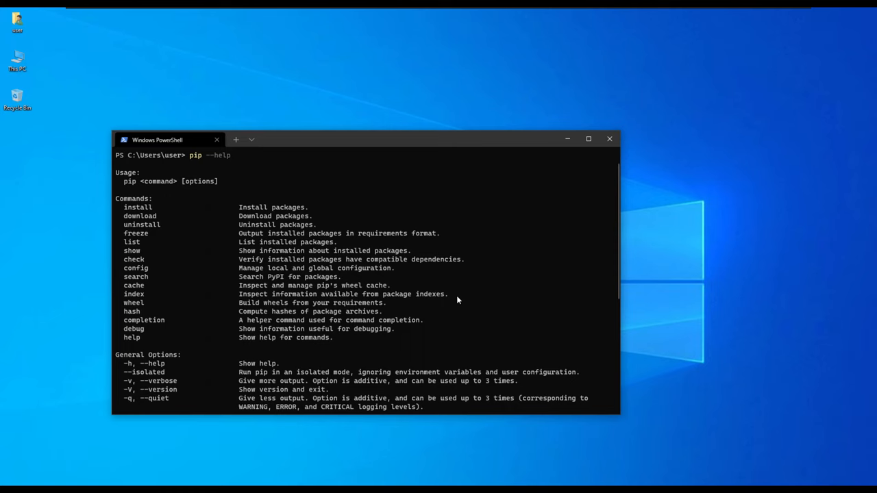
scroll(down, 3)
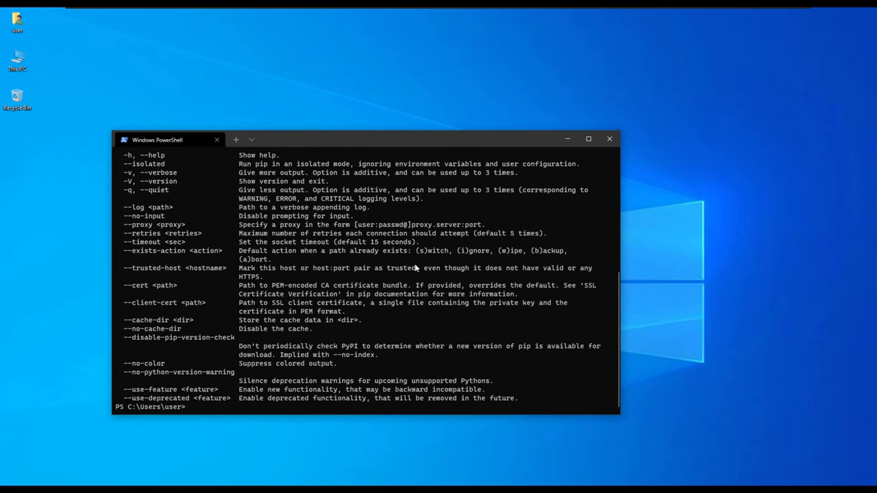
text(clea)
text(pip)
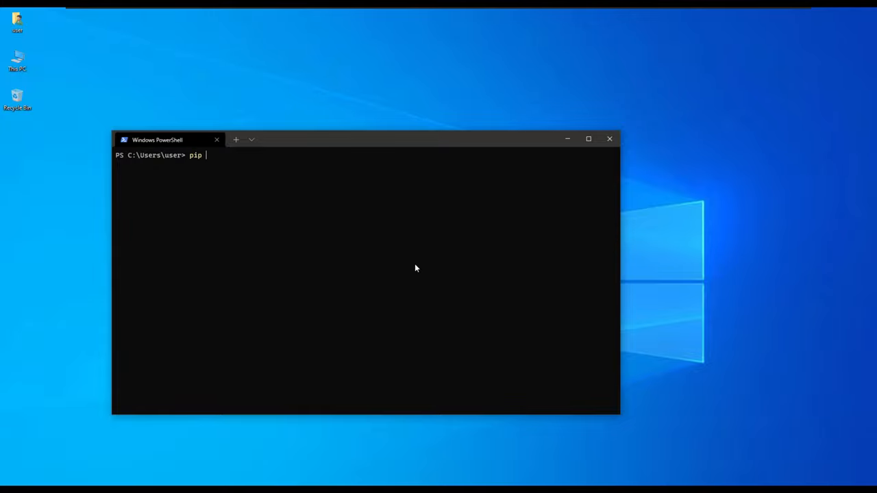
Step: Run pip list showing pip and setuptools, highlight the upgrade warning, then clear
text(list)
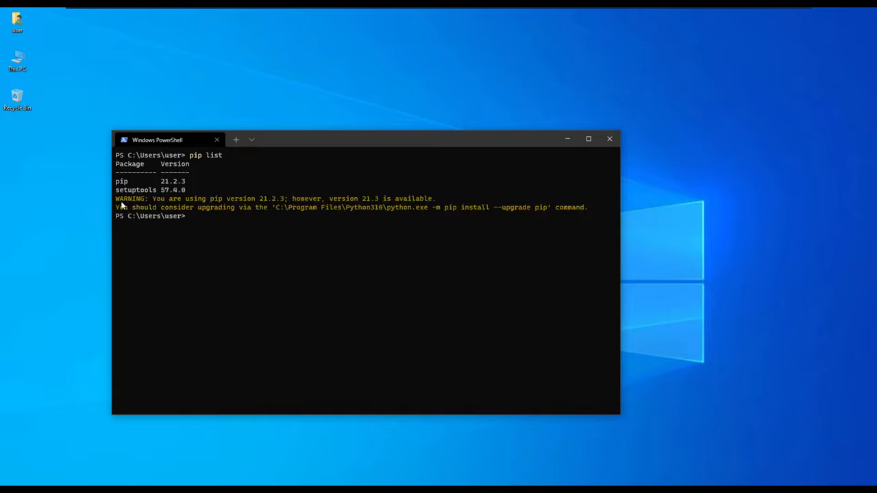
drag(116, 197, 304, 198)
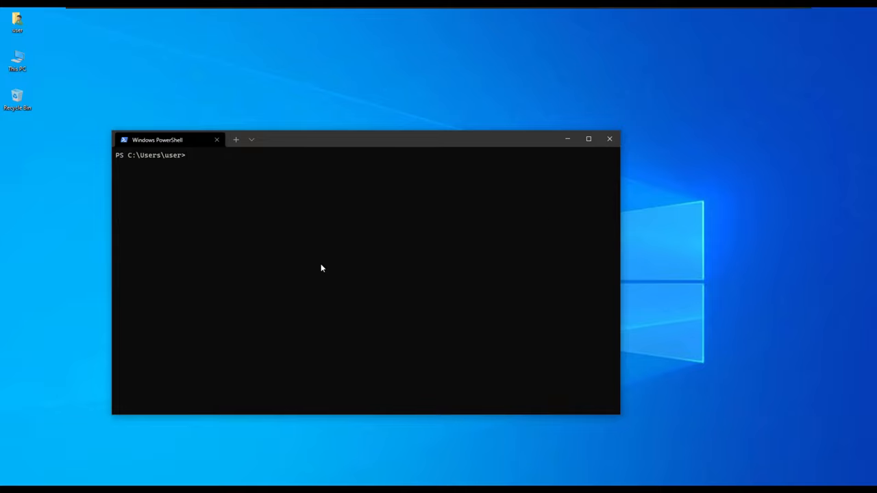
Step: Run pip install virtualenv and clear the console once it finishes
text(pip install virtuale)
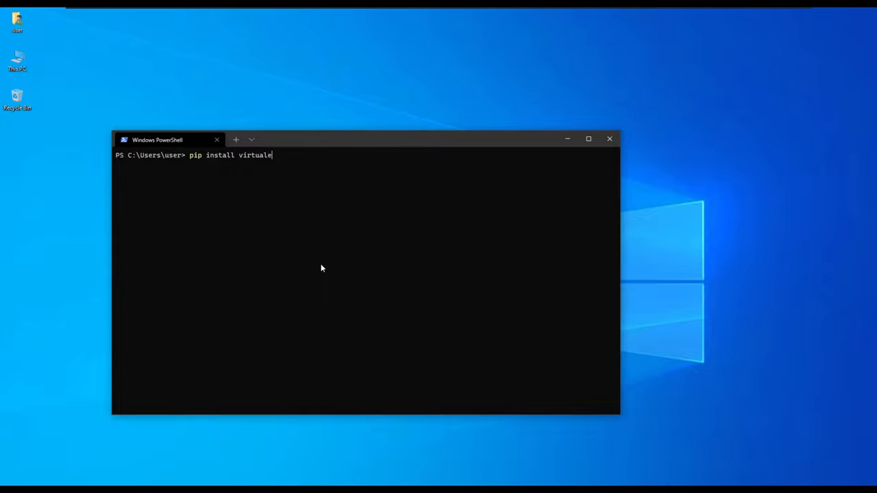
text(nv)
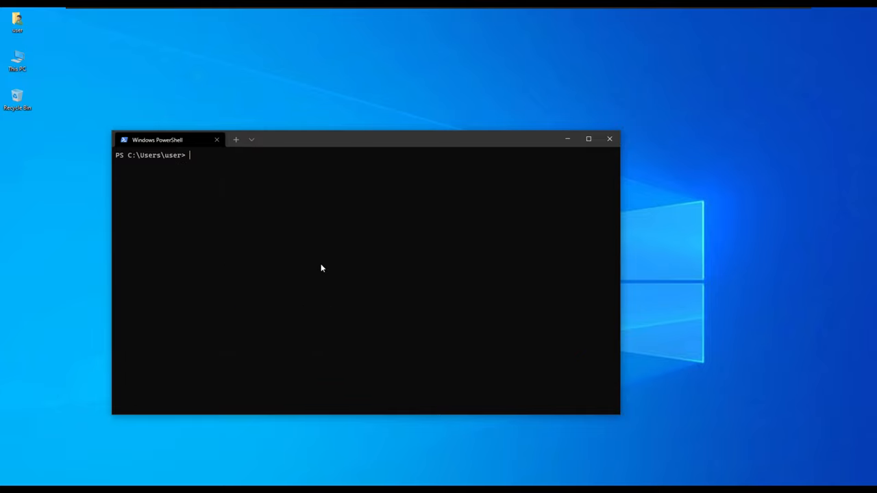
Step: Run pip list to confirm virtualenv 20.8.1 is installed, then cd into Desktop
text(pip)
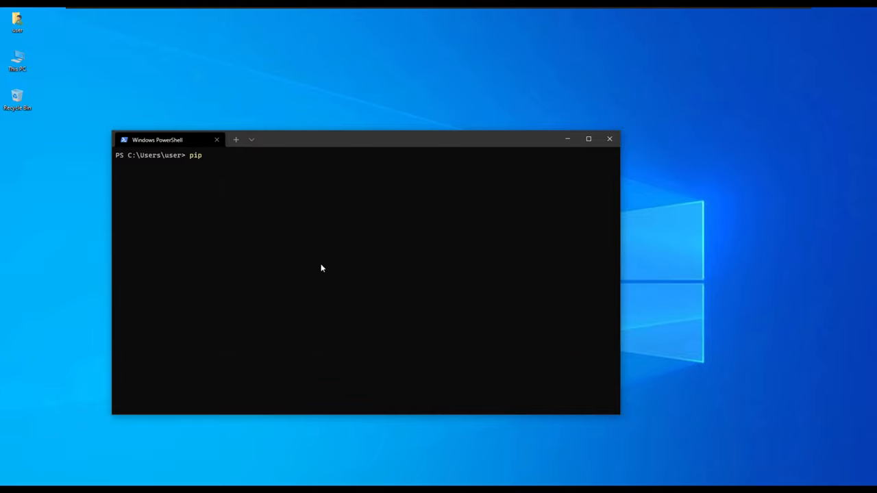
text(list)
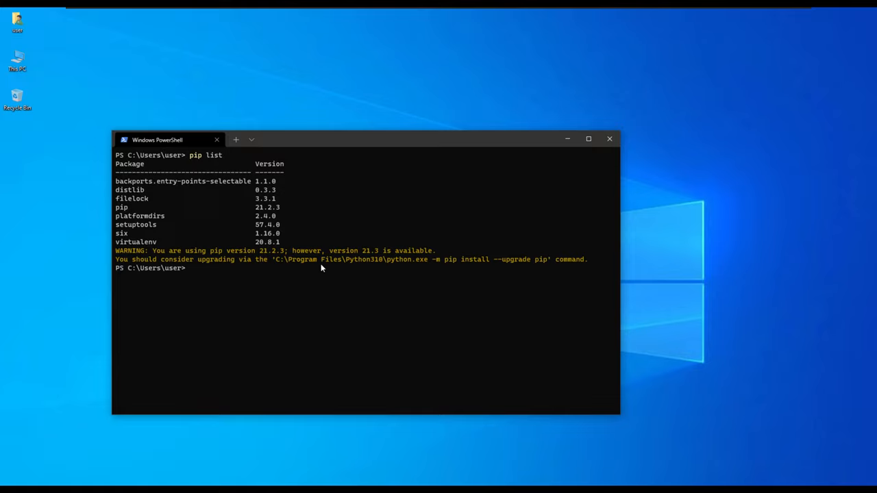
mouse_move(216, 230)
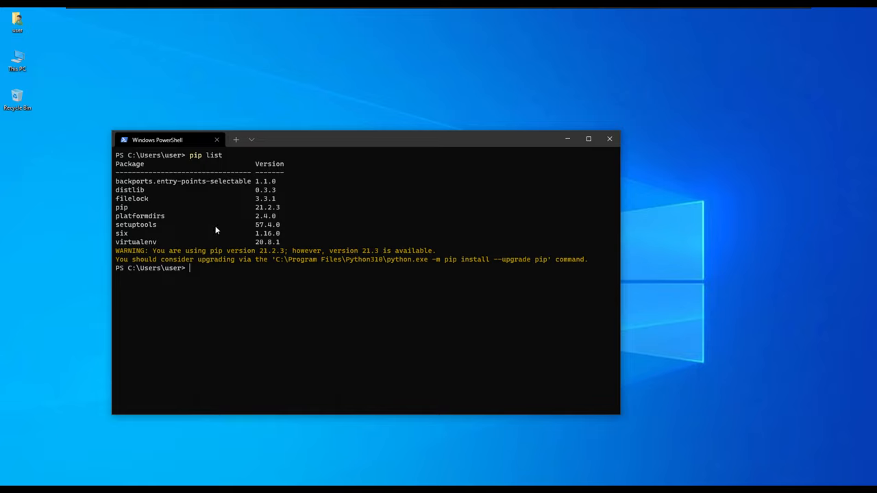
mouse_move(117, 244)
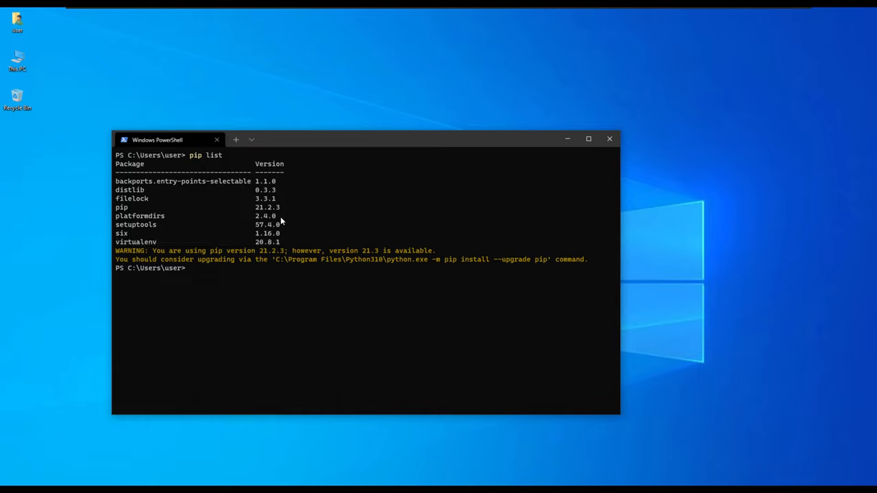
mouse_move(269, 291)
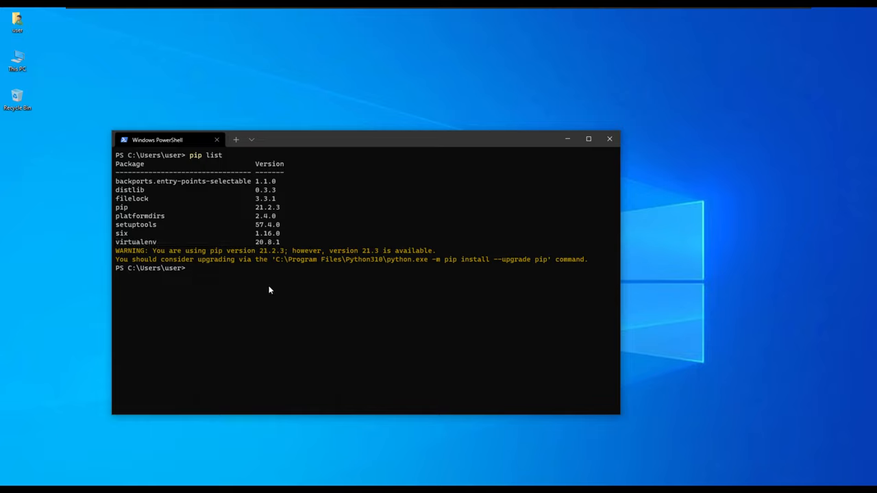
text(cd Desk)
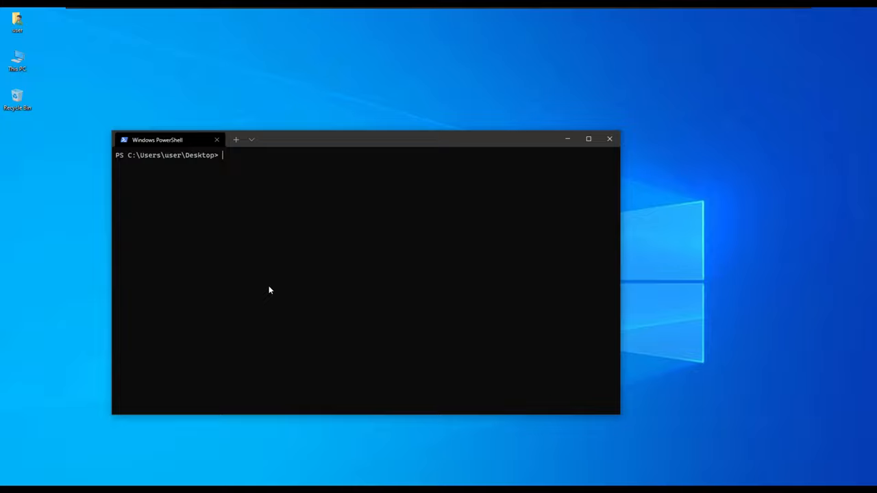
Step: Run mkdir test_folder, check the new folder is empty in File Explorer, and close Explorer
text(mkdir)
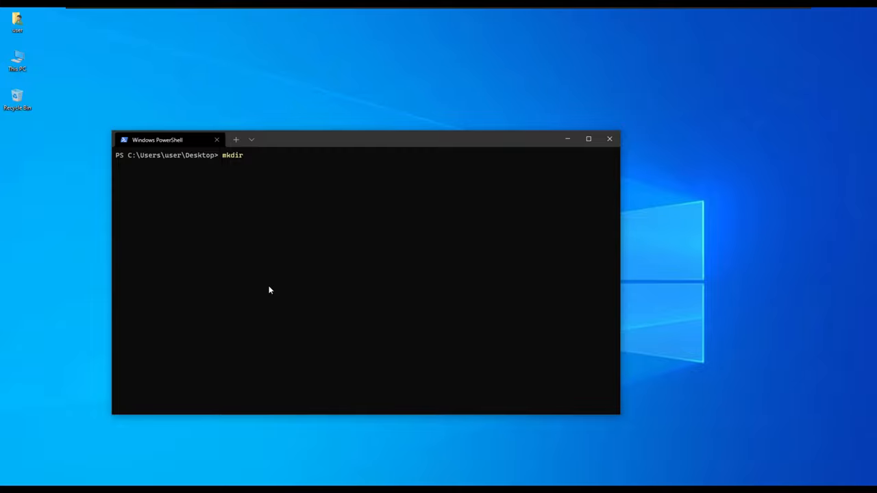
text(" ")
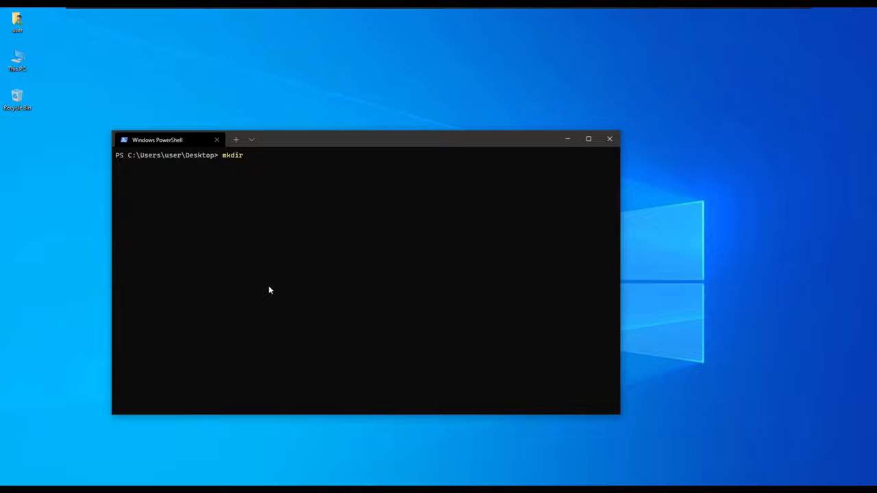
text(tes)
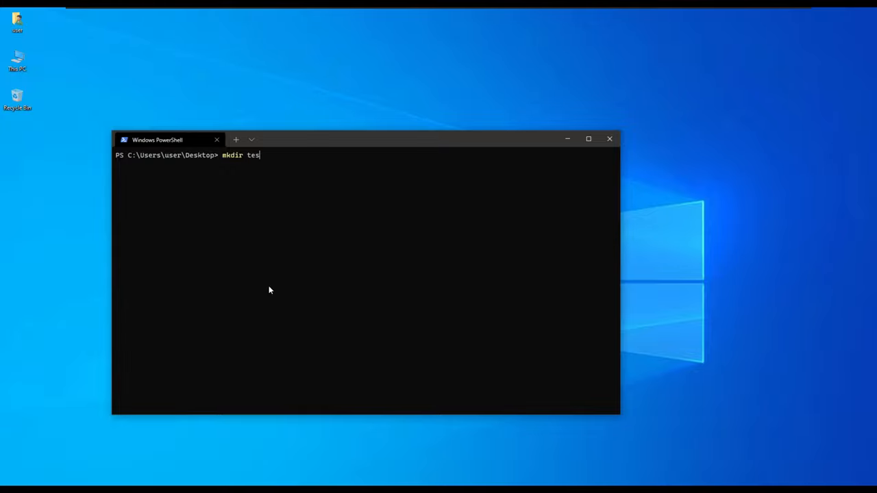
text(t_folder)
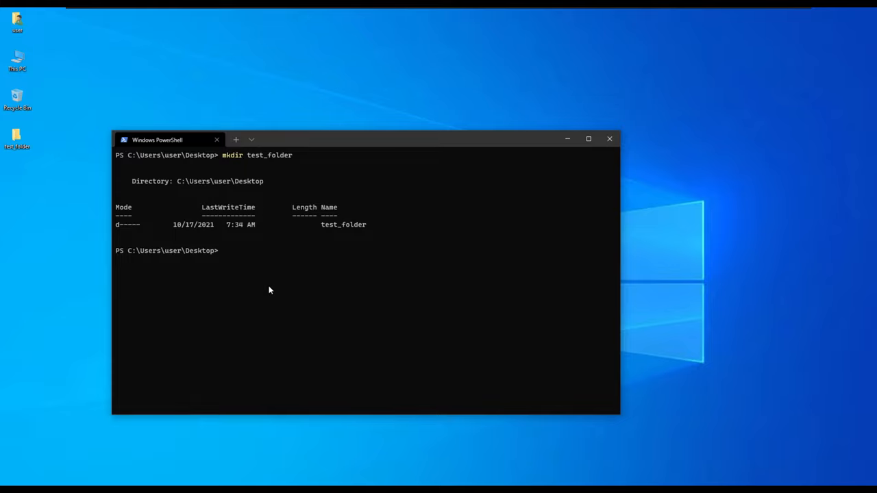
mouse_move(233, 162)
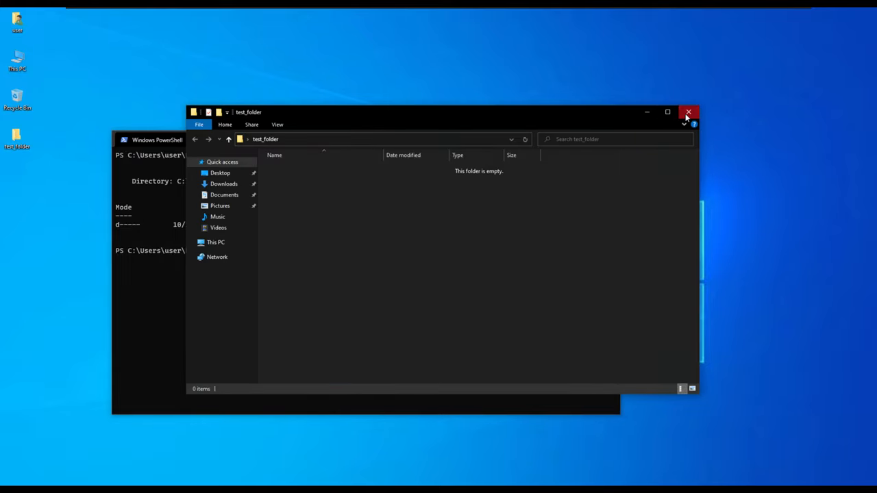
click(688, 112)
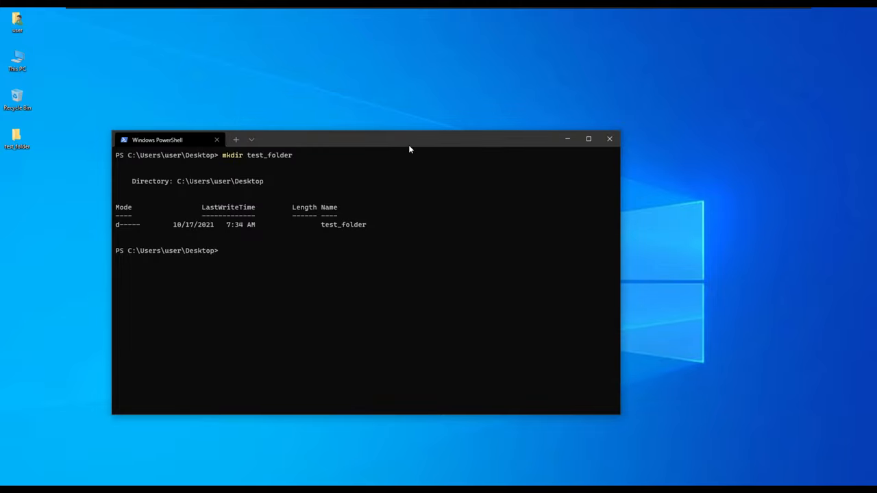
Step: Erase the mistyped 'python -m pip virtualenv' command and run cd test_folder instead
text(p)
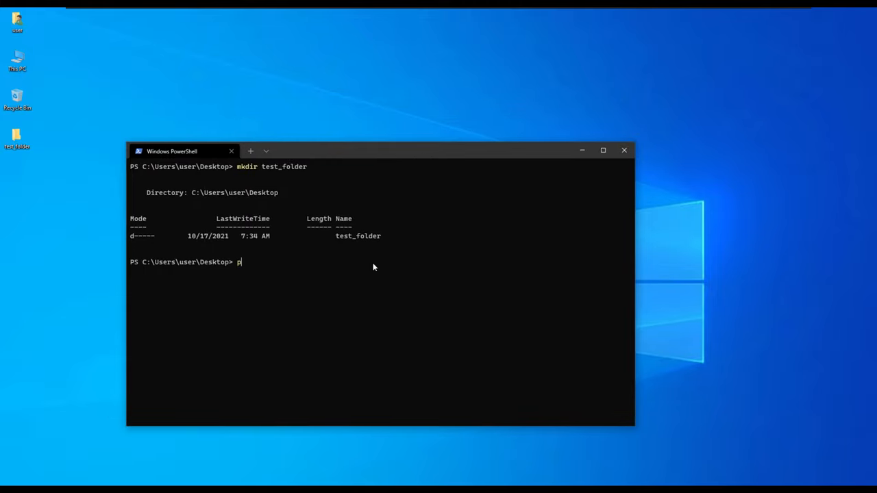
key(Backspace)
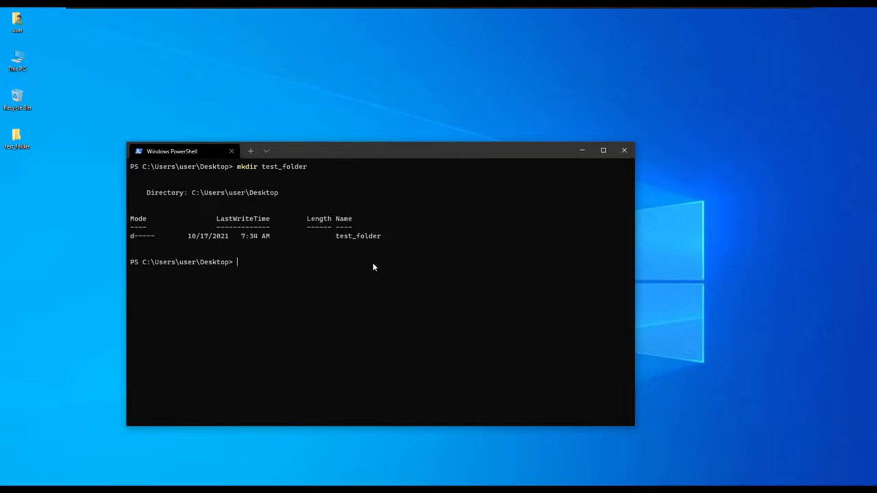
text(p)
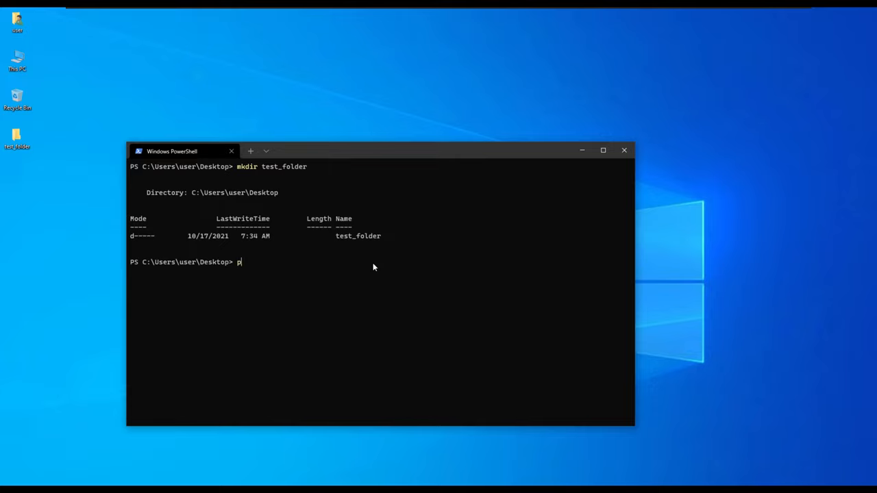
text(ython)
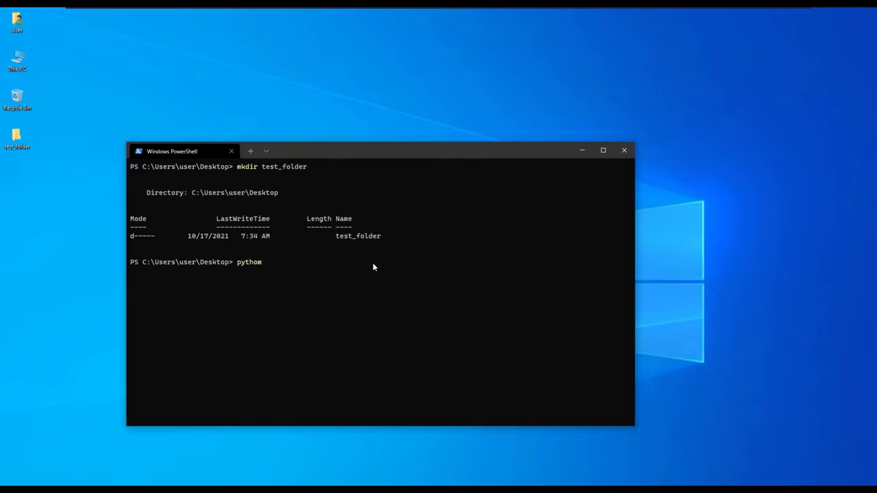
text(--)
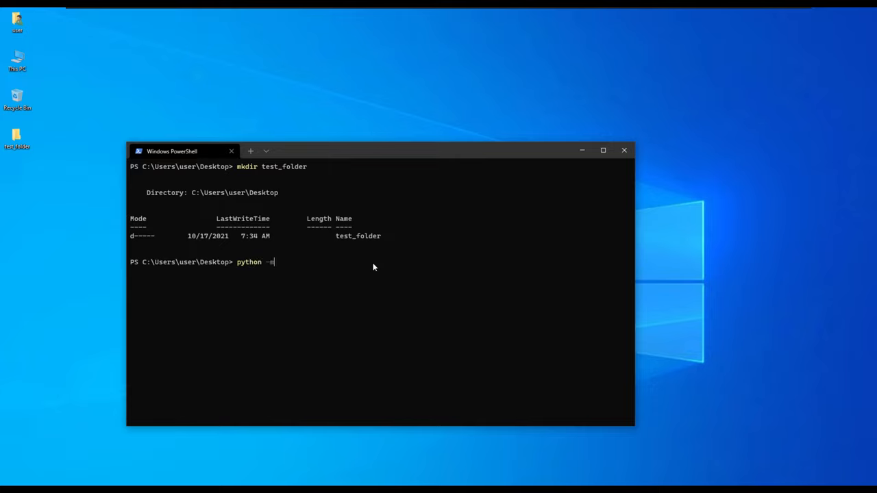
text(pip)
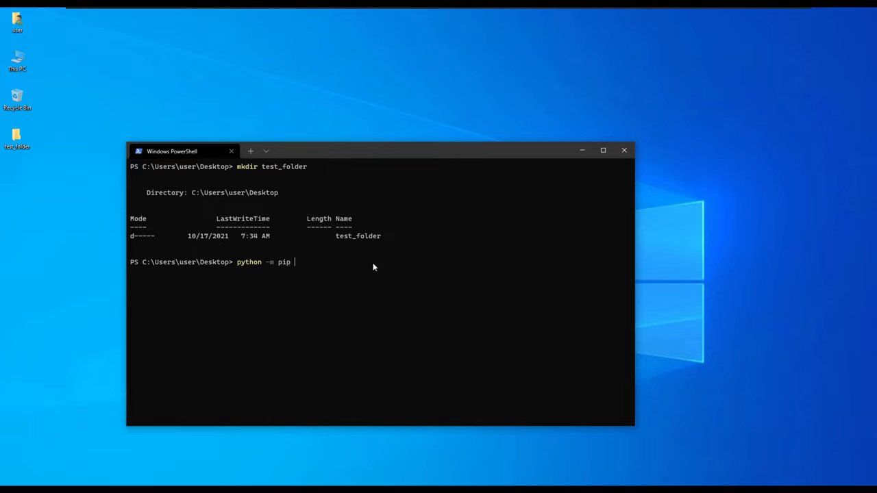
text(virtualenv)
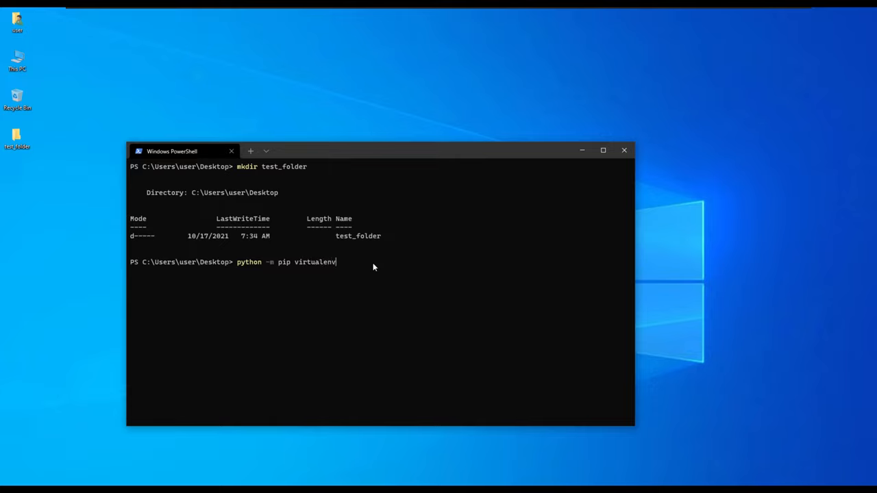
text(" ")
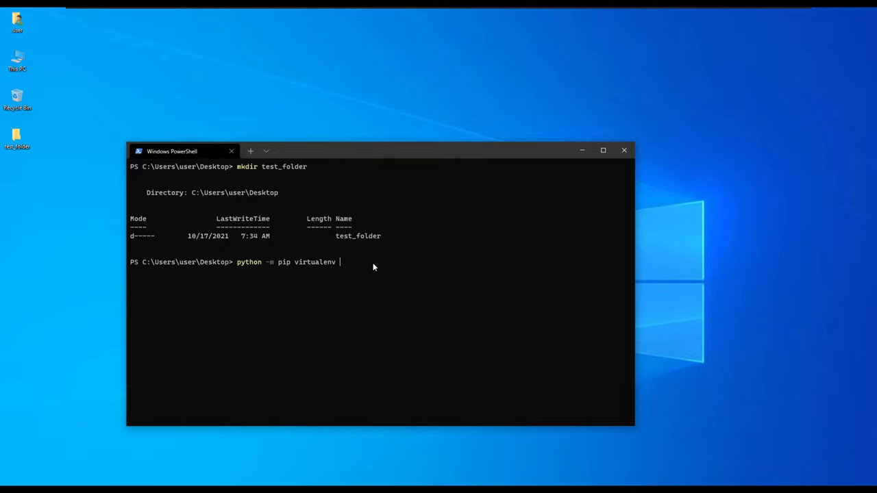
key(Backspace)
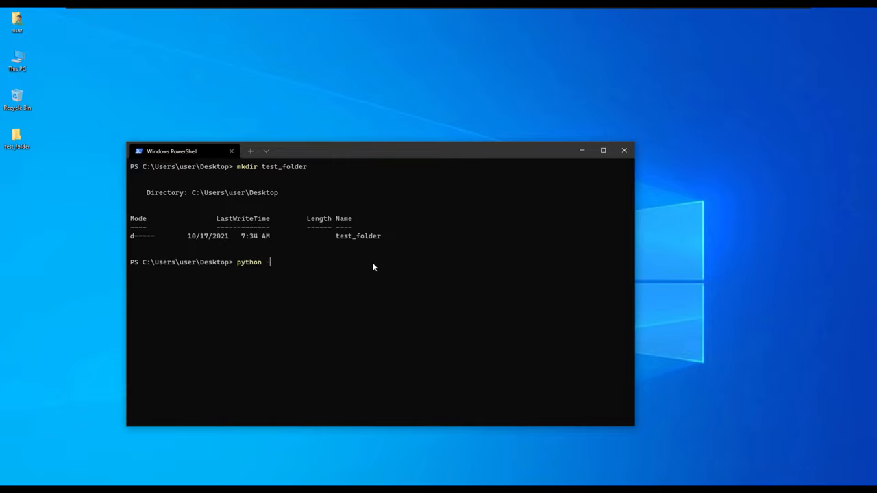
text(cd)
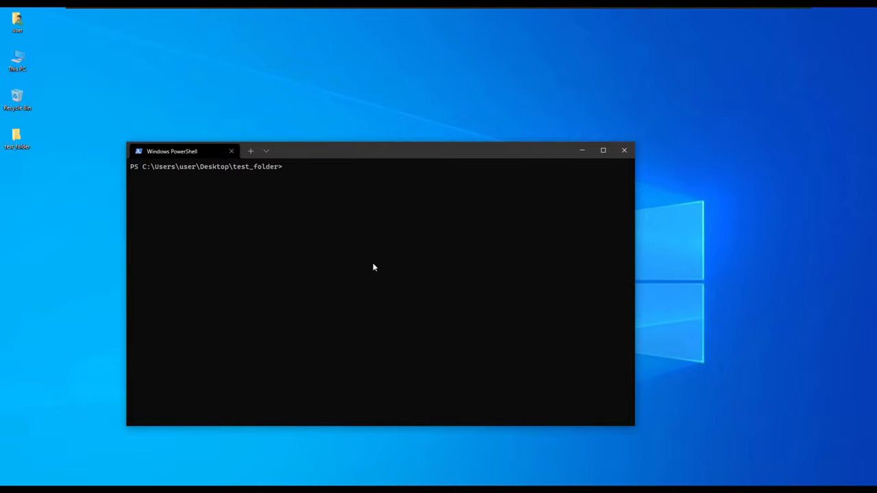
Step: Run python -m virtualenv venv to create the venv environment inside test_folder
text(python)
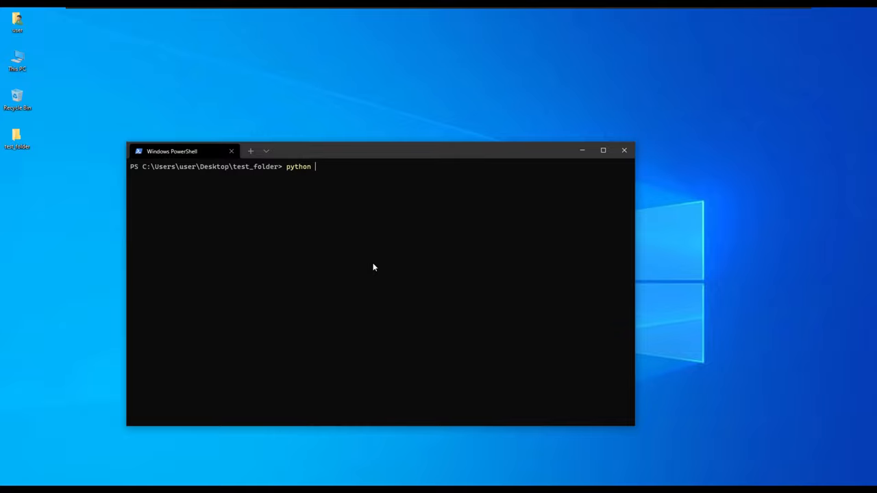
text(-m)
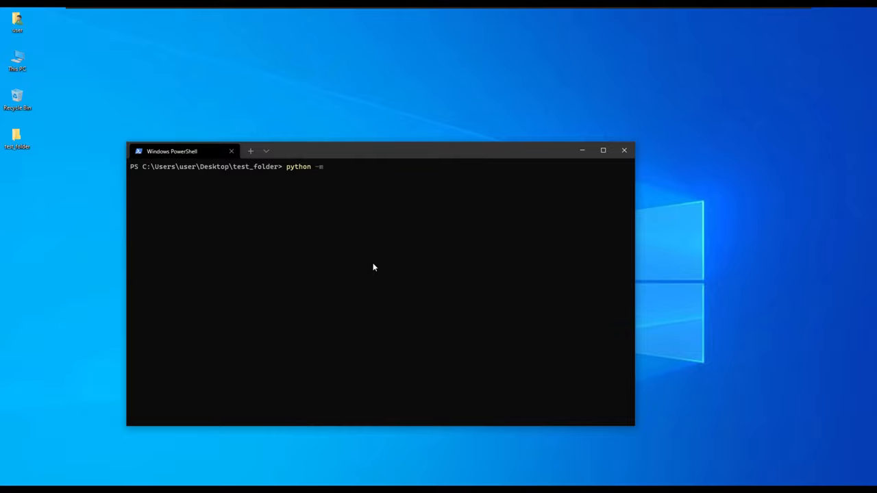
text(virtu)
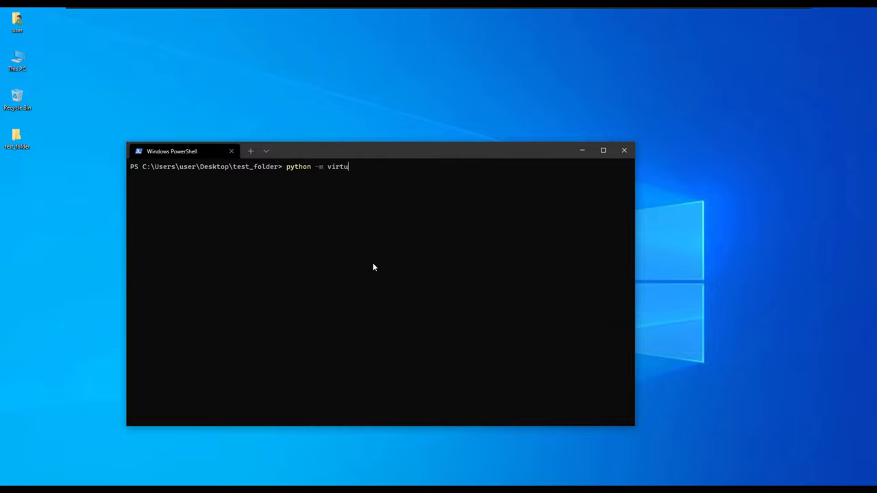
text(alenv venv)
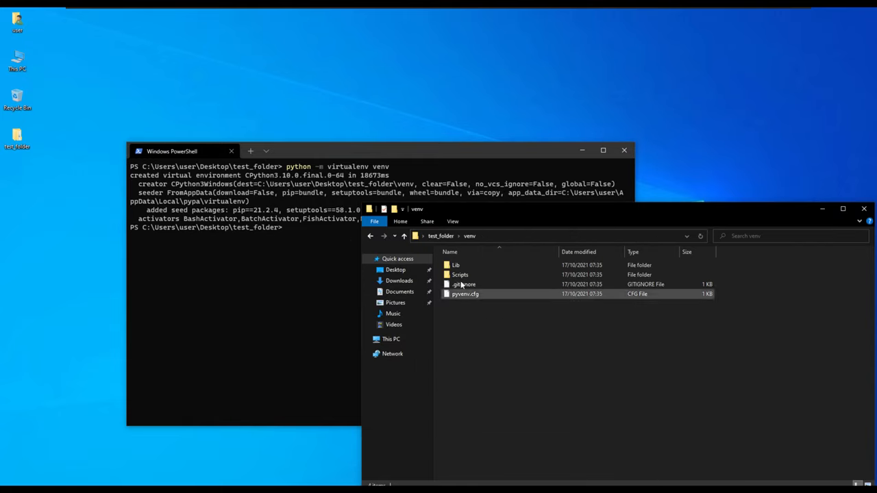
Step: Browse venv's Lib folder to see site-packages, return to venv and point out pyvenv.cfg
double_click(460, 274)
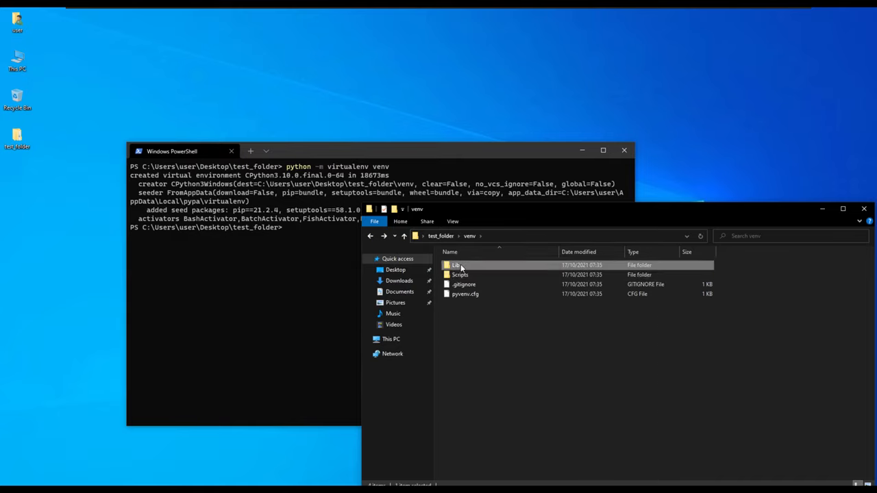
double_click(456, 266)
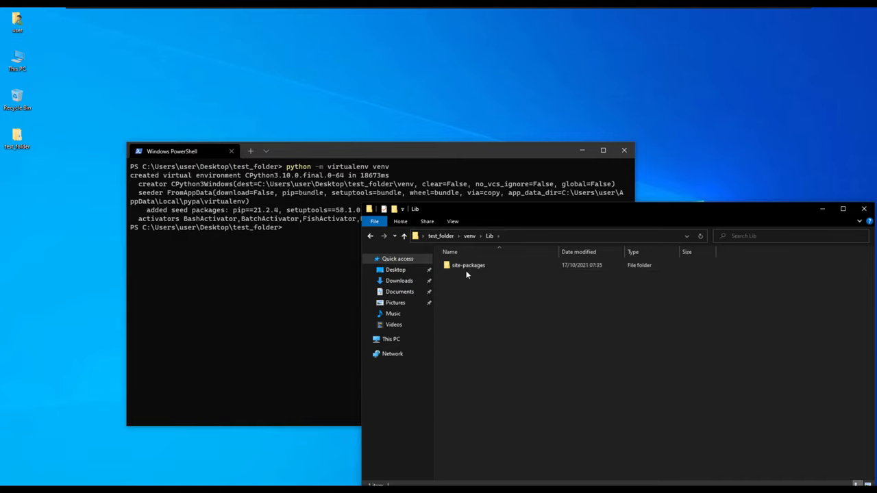
double_click(469, 266)
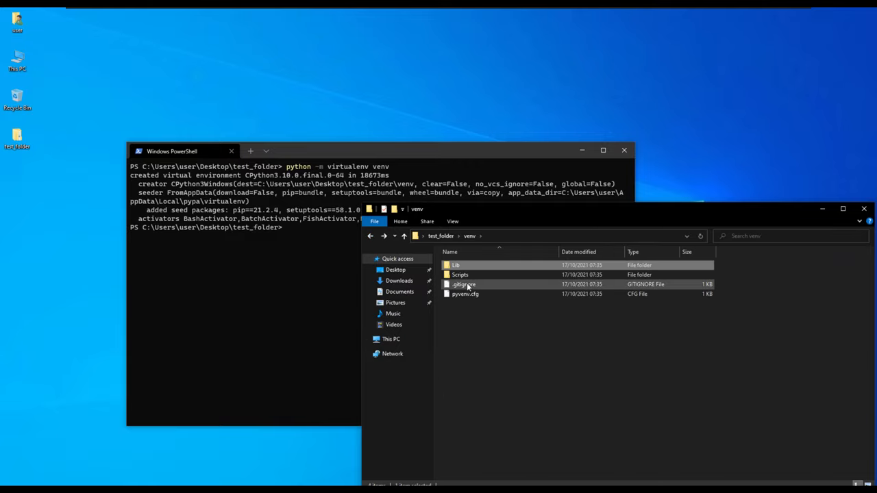
click(464, 293)
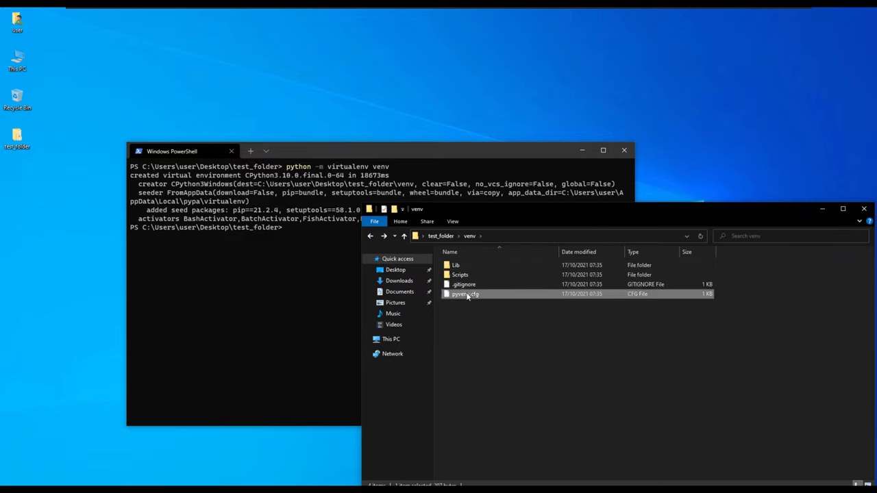
mouse_move(499, 249)
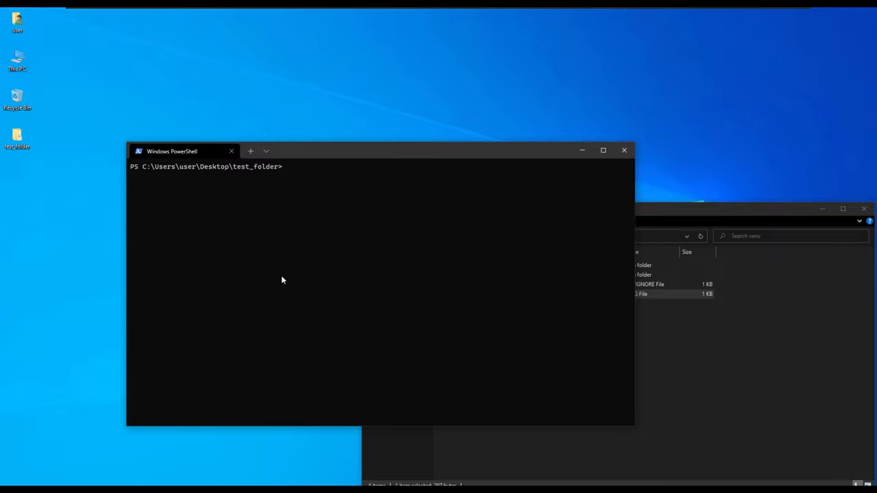
Step: Run .\venv\Scripts\activate, hit the scripts-disabled error, then switch to cmd
text(ven)
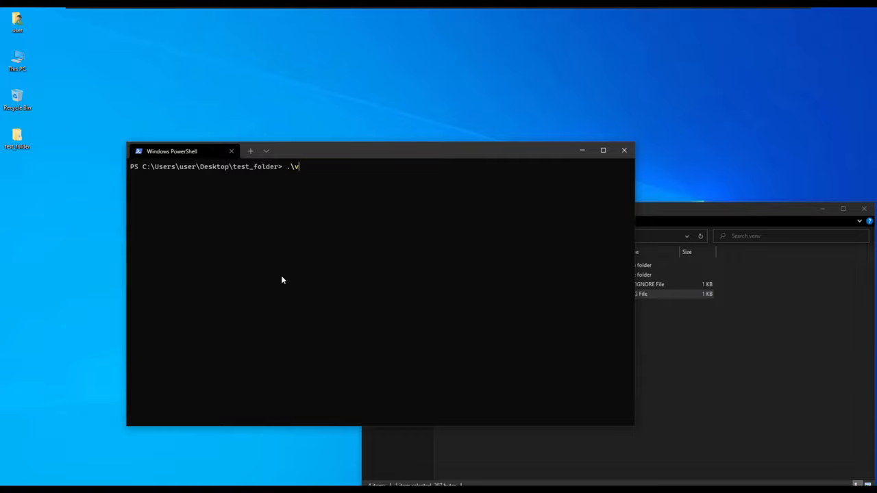
text(venv)
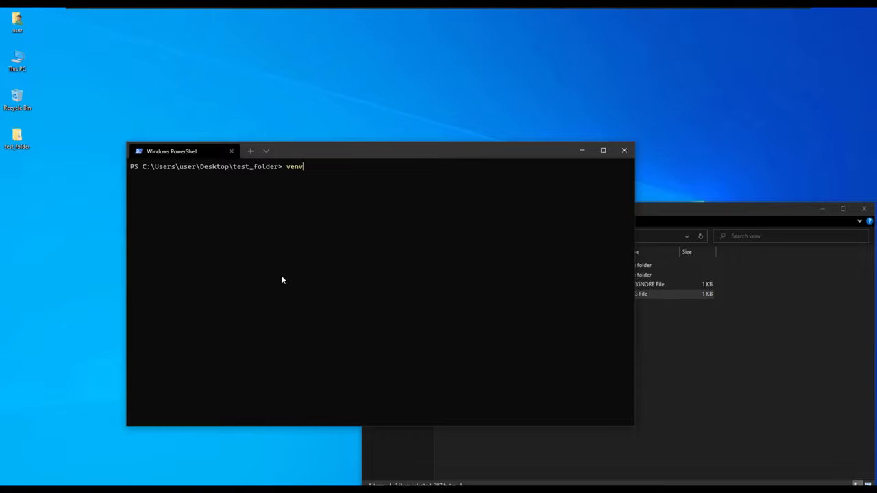
text(\bin)
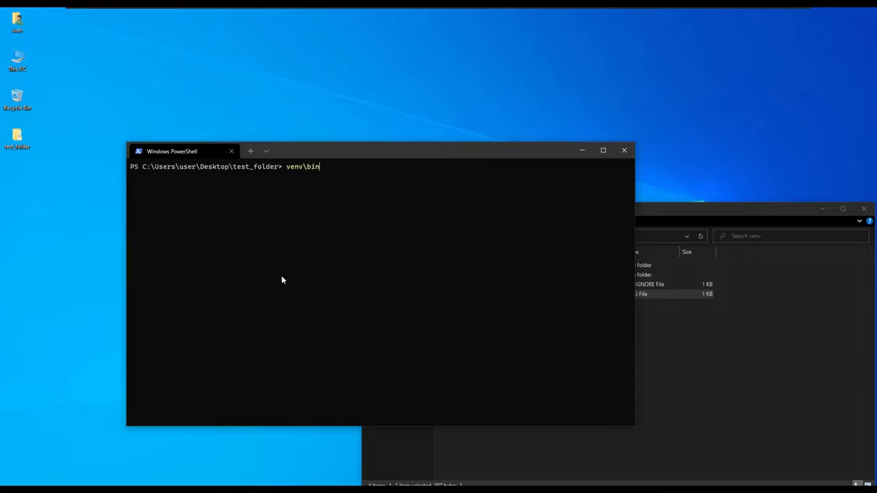
key(Backspace)
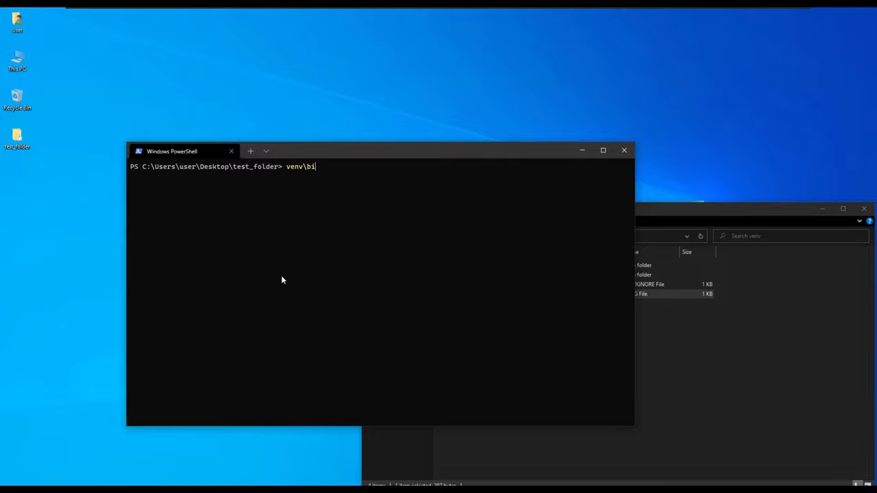
text(.\venv\Scripts\)
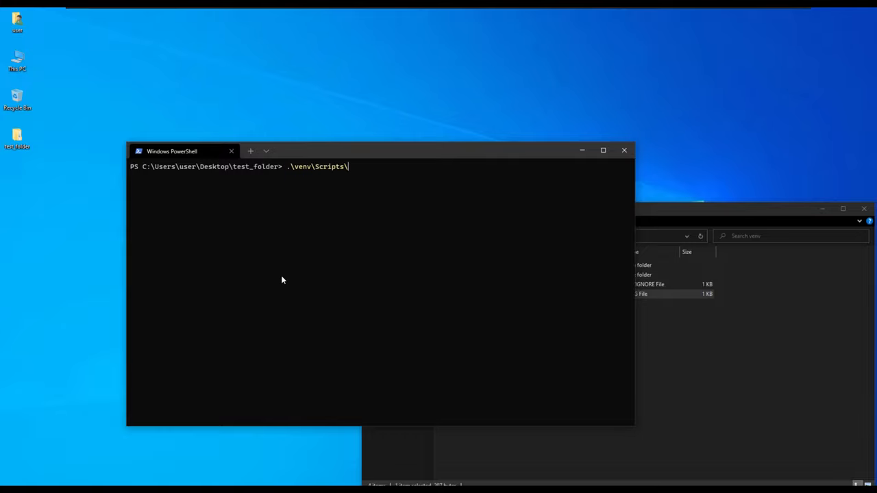
text(activate)
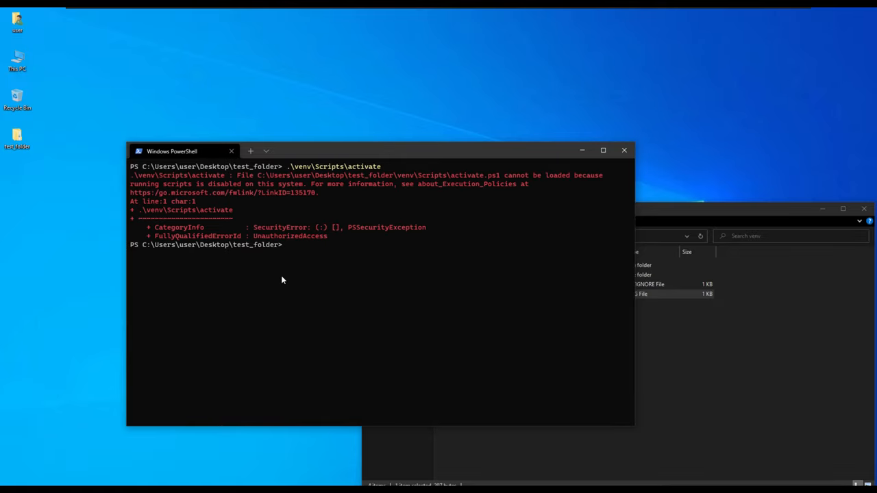
text(cmd)
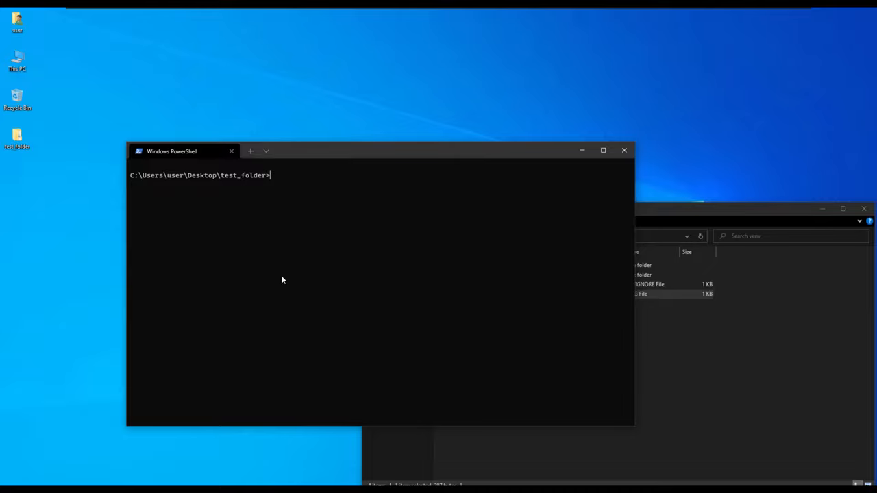
Step: Run venv\Scripts\activate so the prompt gains the (venv) prefix, then clear the screen
text(venv)
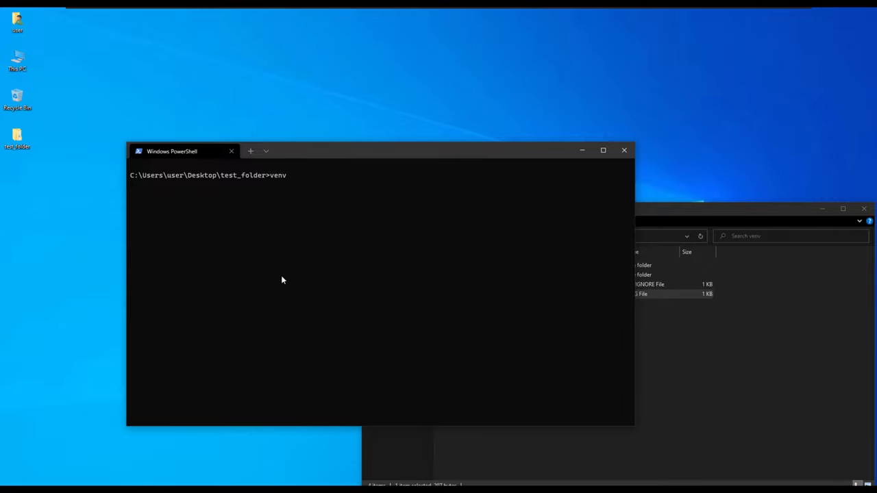
text(\)
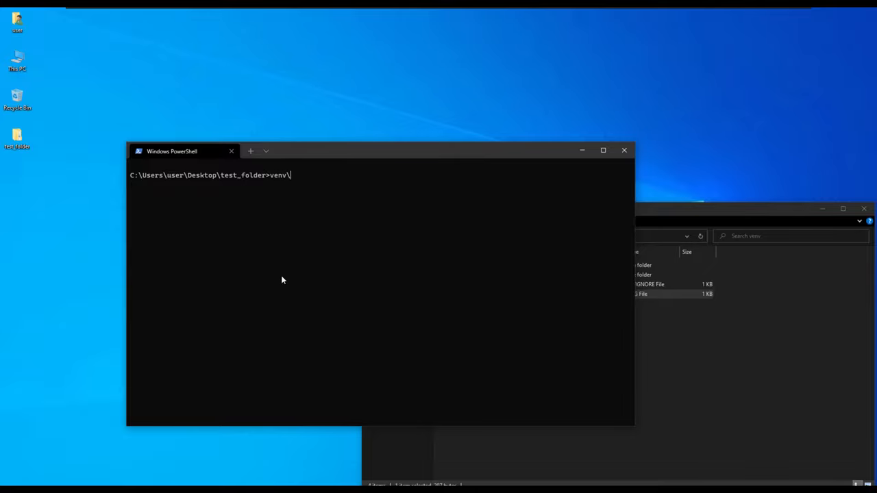
text(Scripts\)
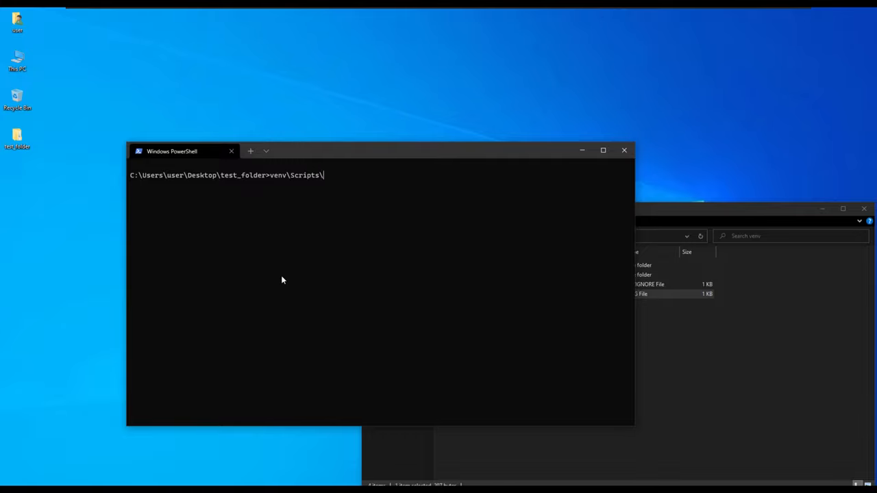
text(activate)
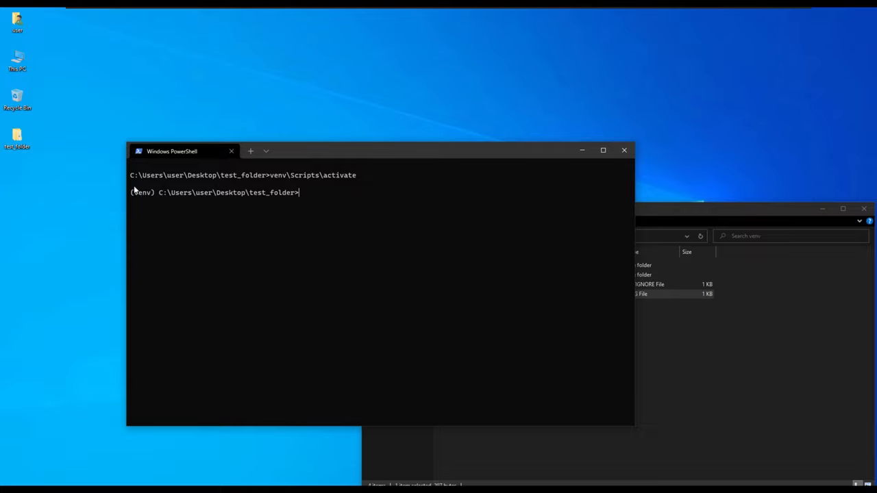
mouse_move(154, 198)
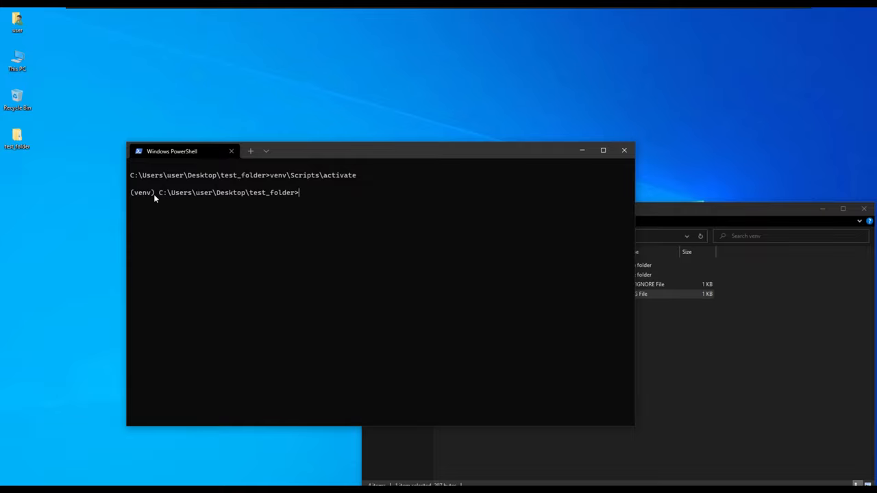
double_click(141, 192)
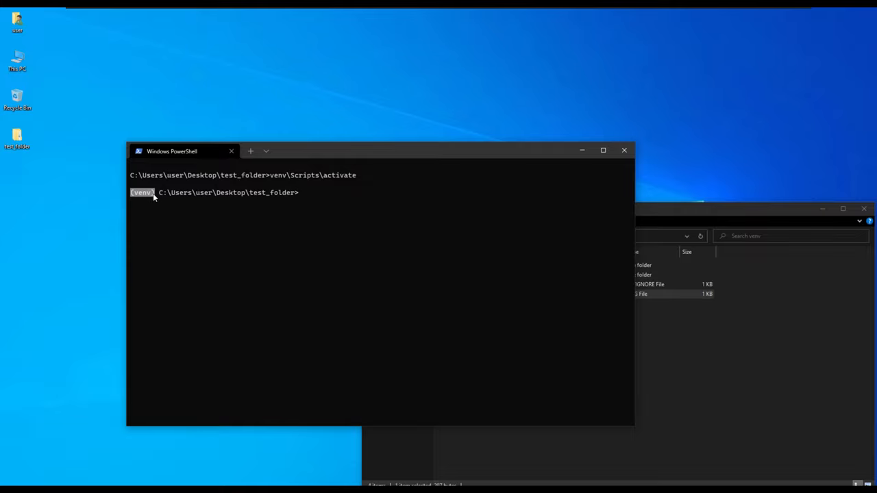
text(clea)
text(po)
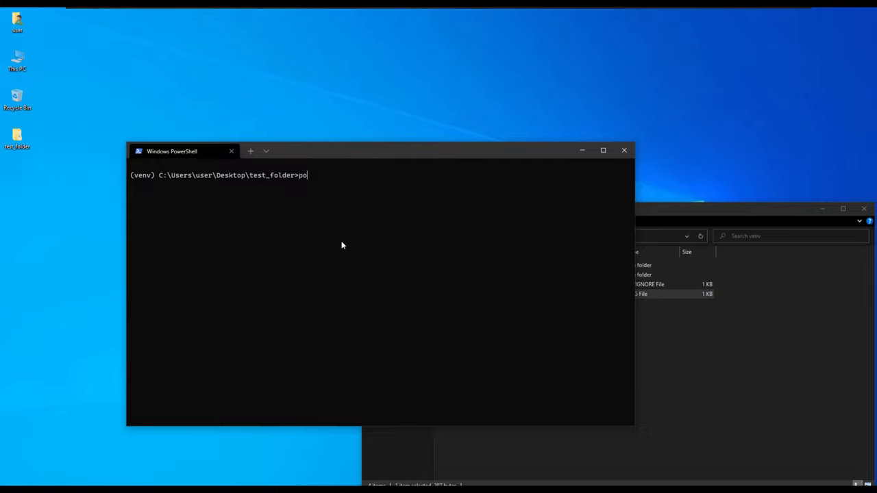
Step: Run pip list, showing only pip 21.2.4, setuptools 58.1.0 and wheel 0.37.0
text(pip list -)
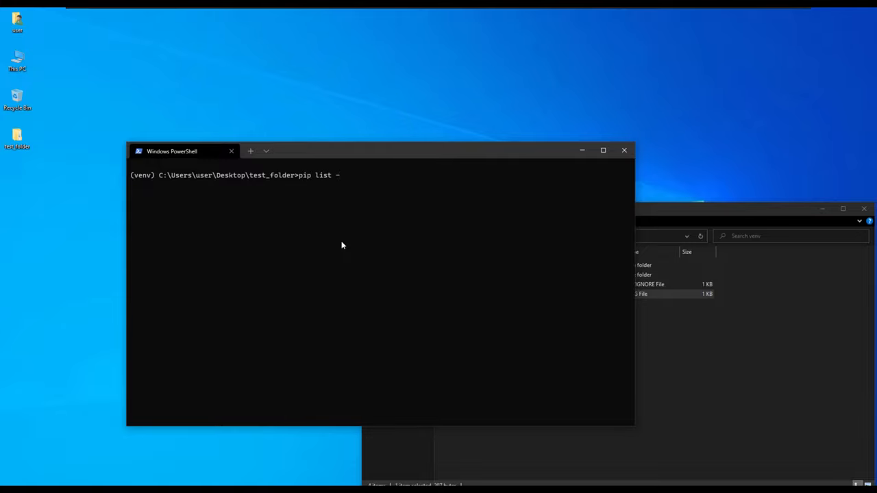
key(enter)
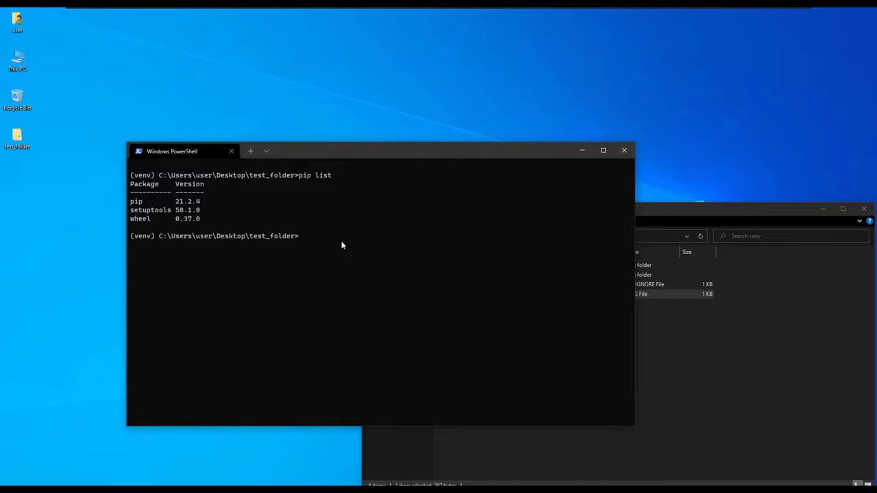
Step: Run pip install django to install Django into the active venv
text(p)
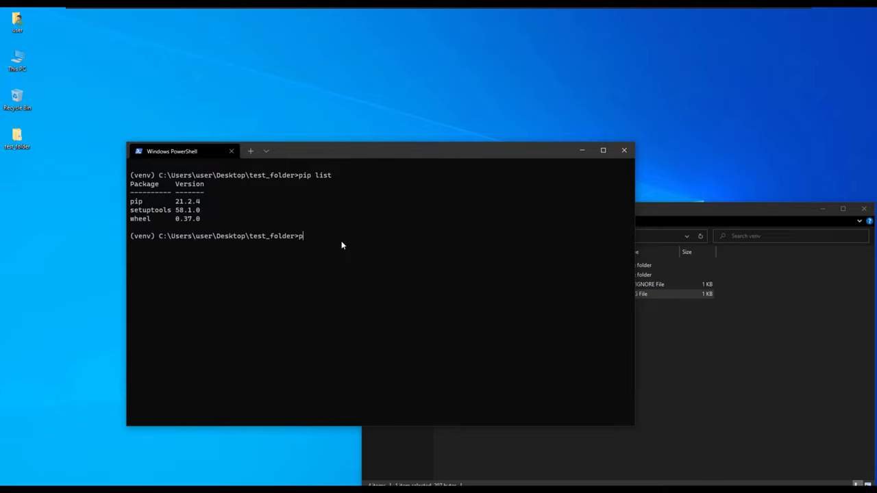
text(ip install)
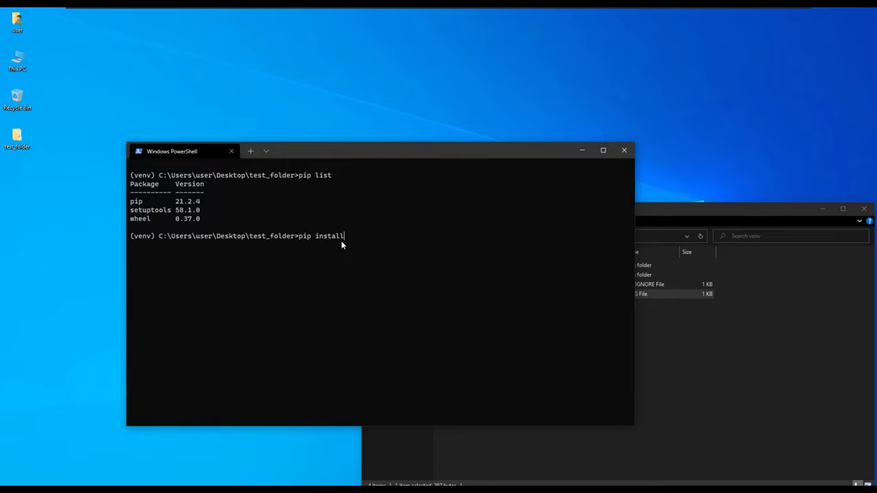
text(django)
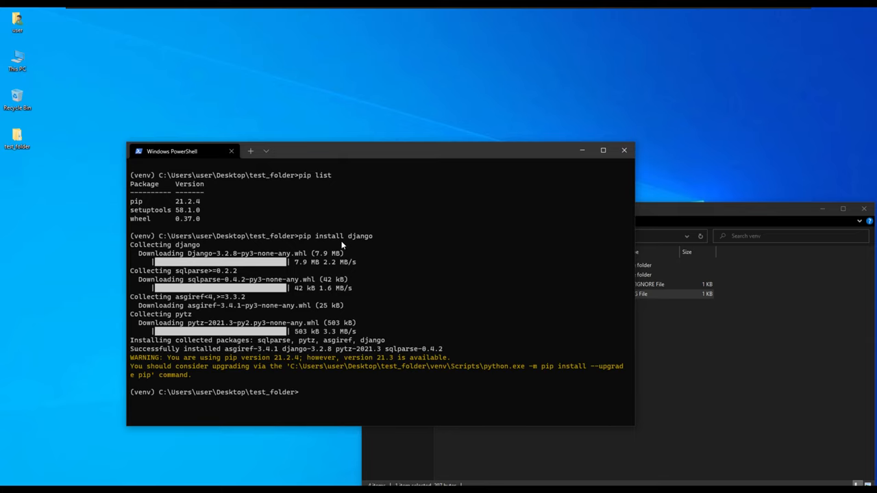
Step: Clear the screen and run pip list to confirm Django 3.2.8 is now listed
text(clear)
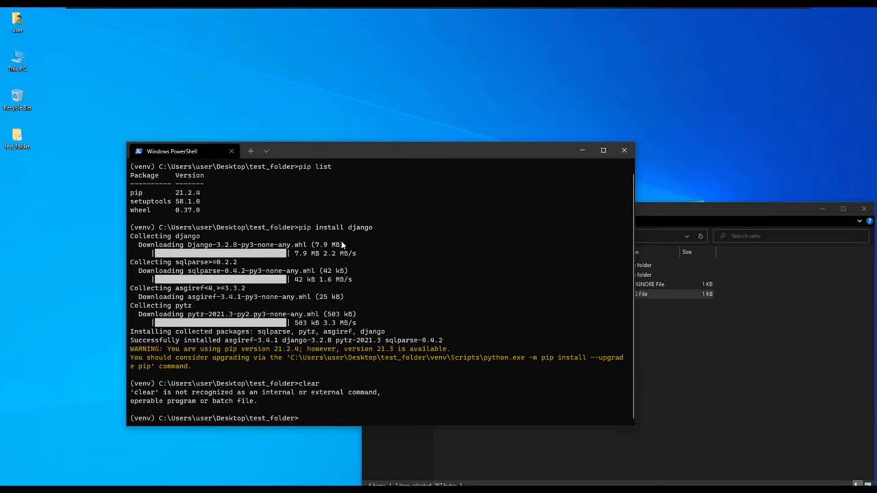
text(pip)
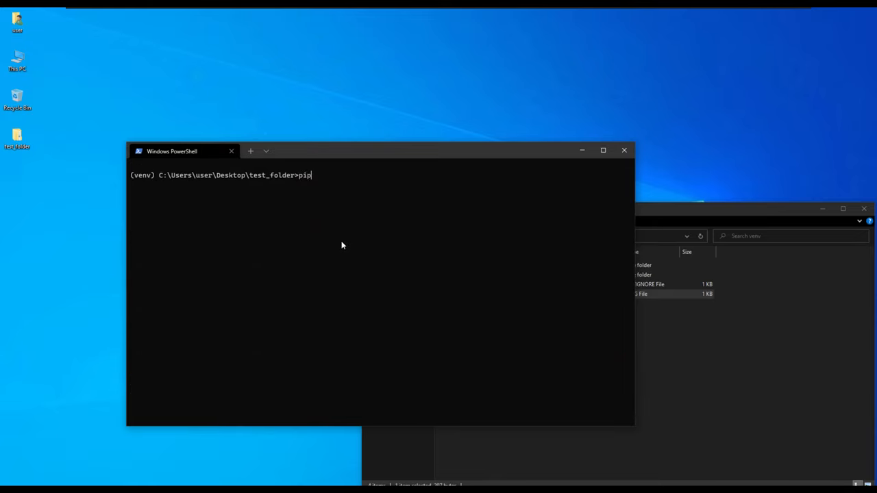
text(list)
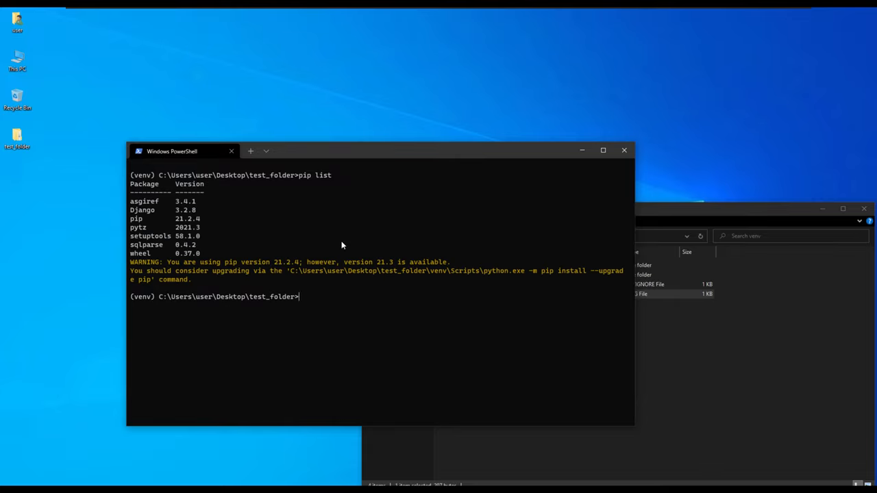
mouse_move(236, 166)
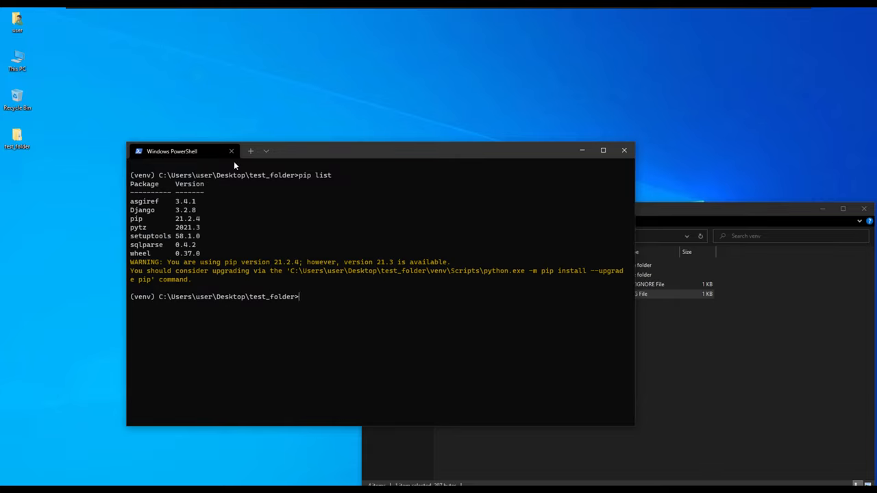
double_click(143, 211)
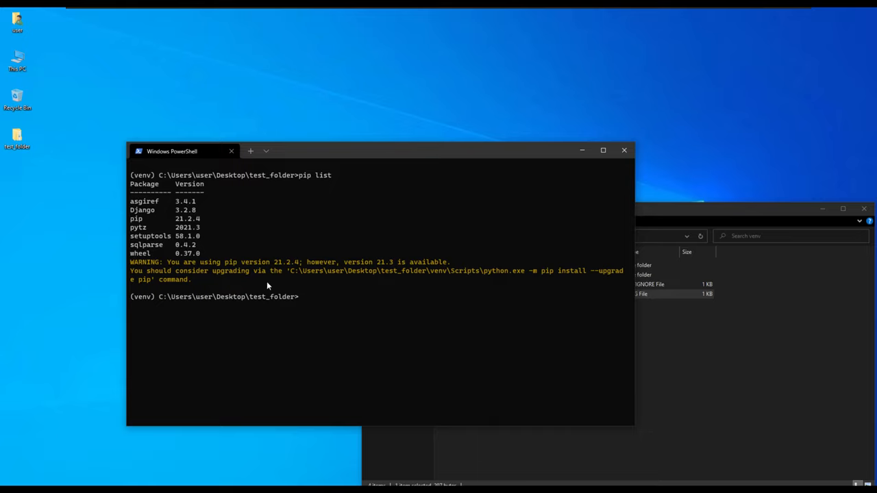
text(pip)
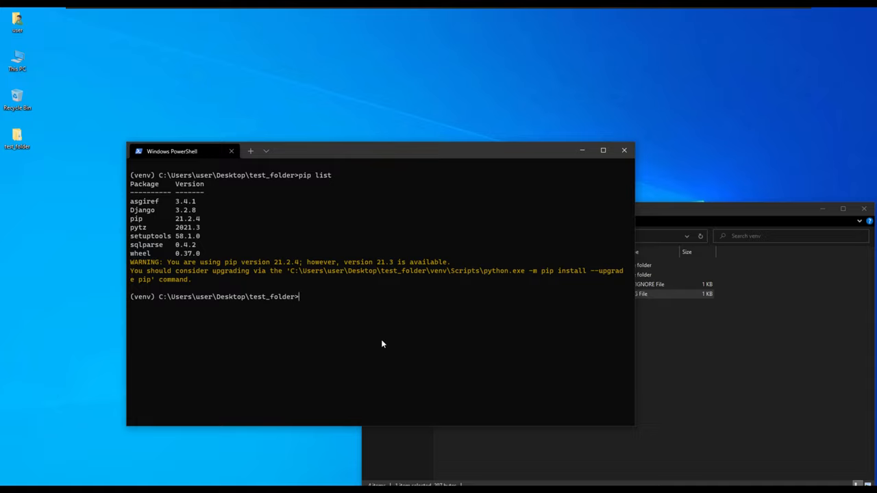
text(django)
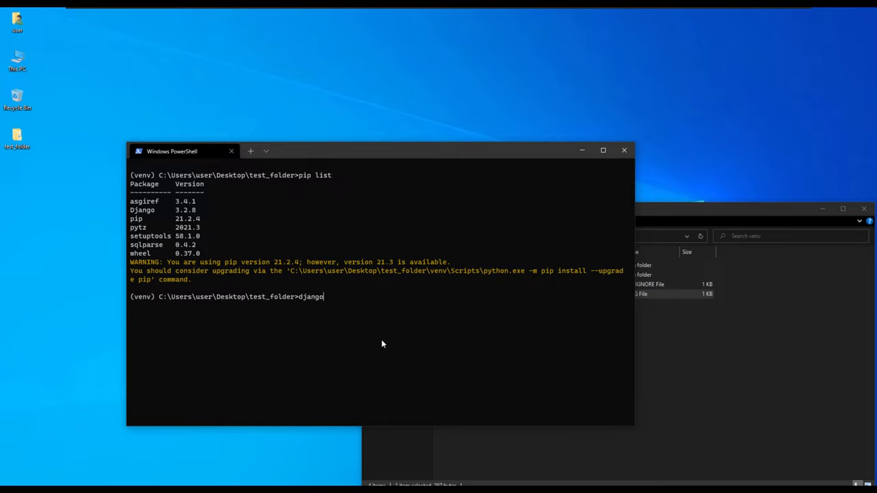
Step: Run django-admin to list its subcommands, note startproject, then clear the screen
text(-admin)
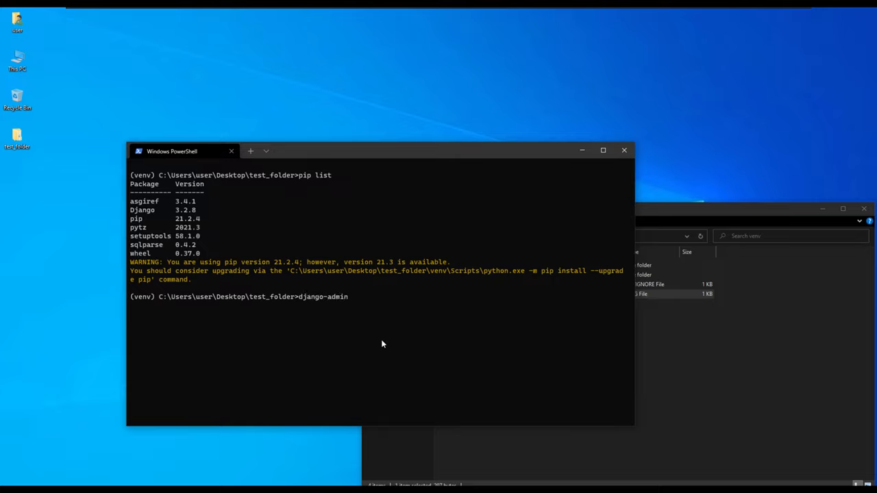
key(enter)
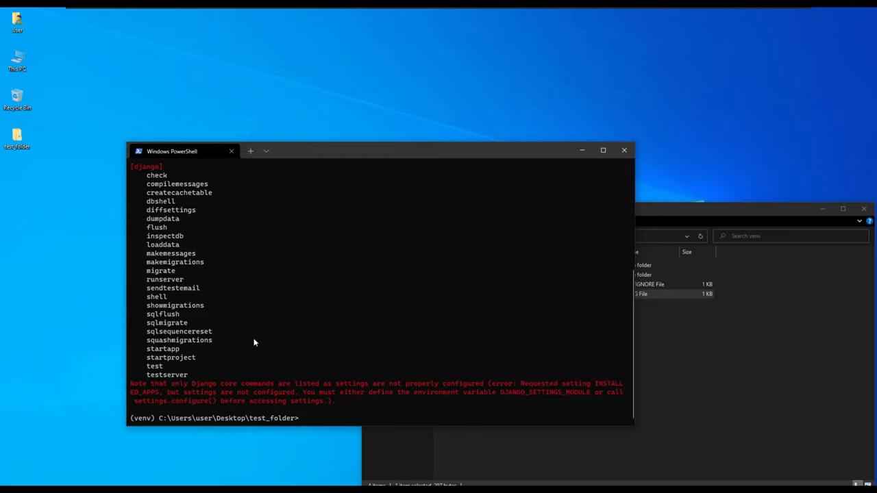
double_click(170, 356)
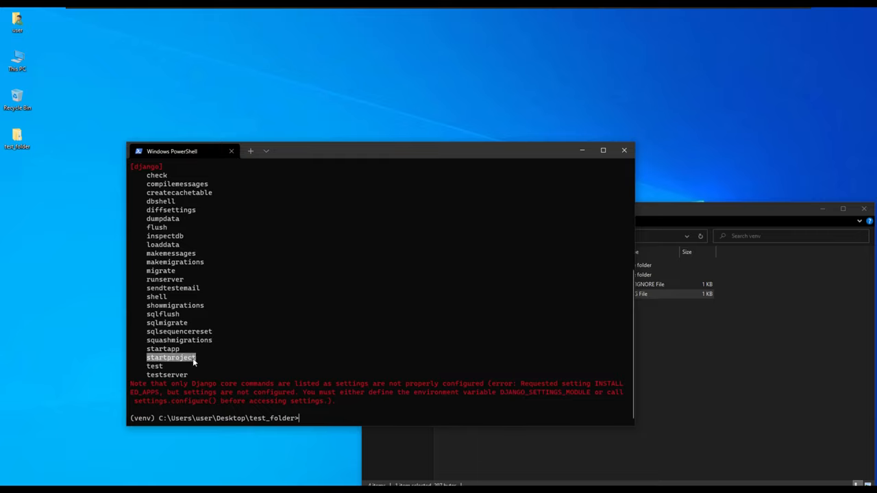
text(cl)
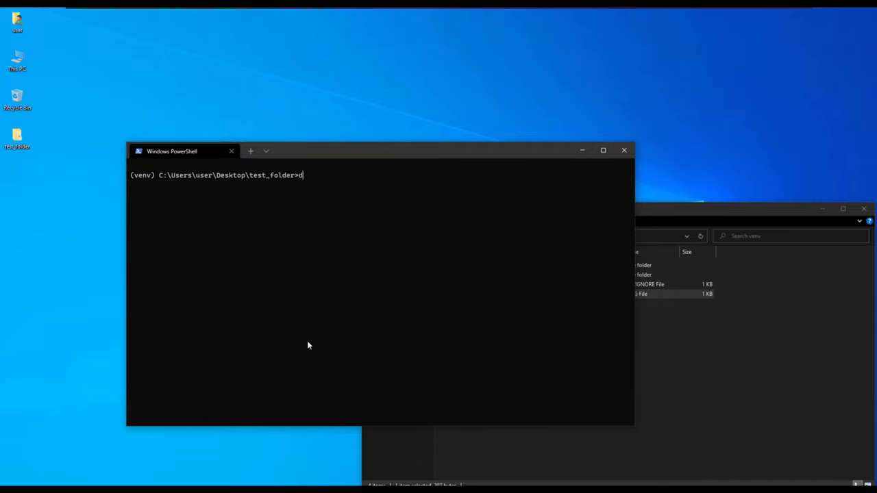
Step: Run django-admin startproject my_project . to create the project inside test_folder
text(jango-admin)
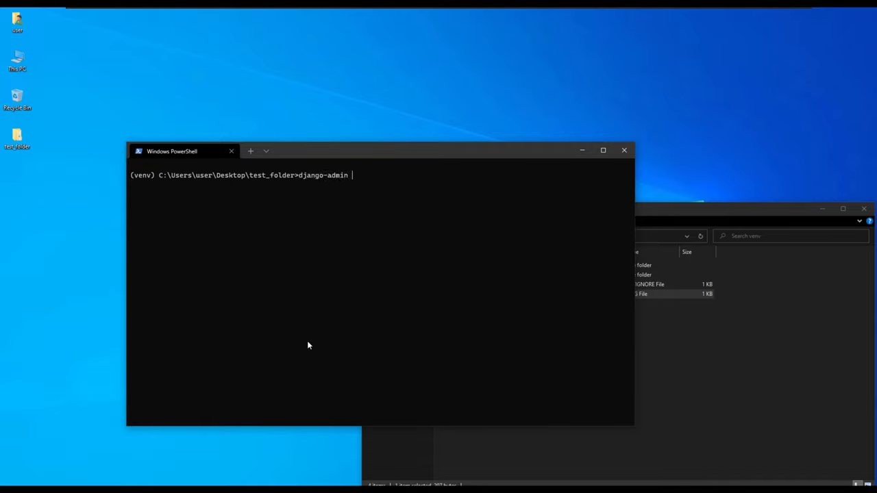
text(start)
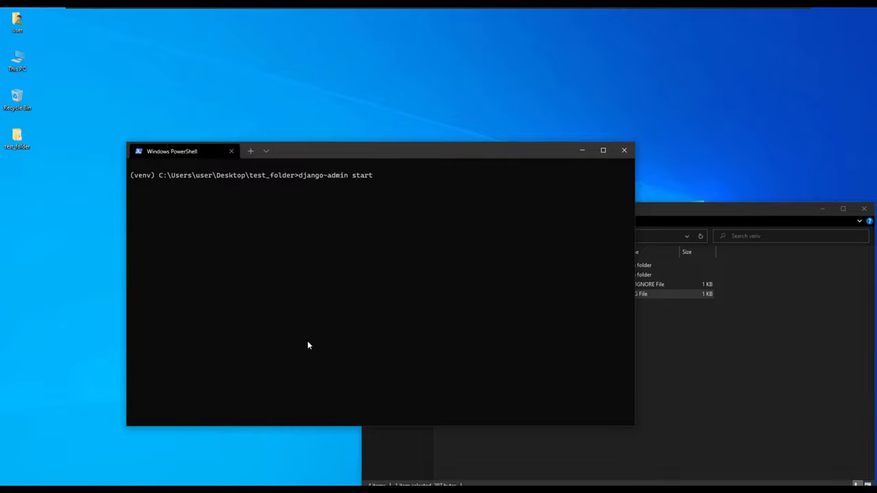
text(project)
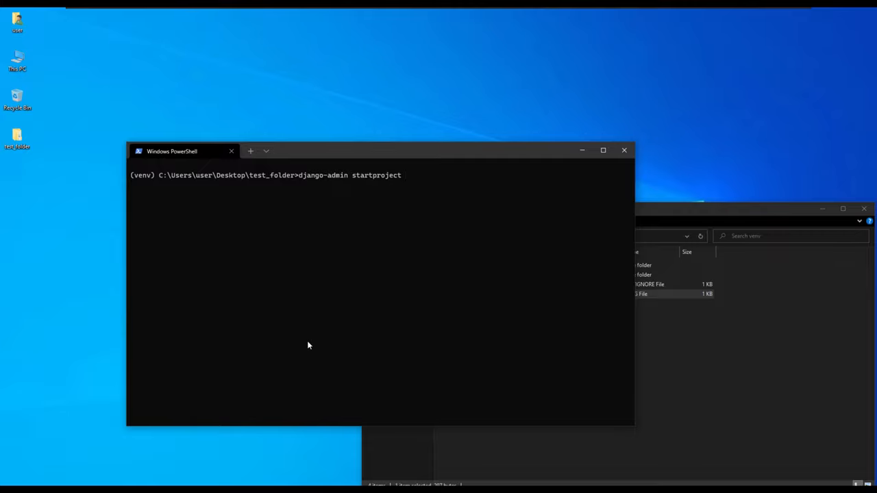
text(my_pr)
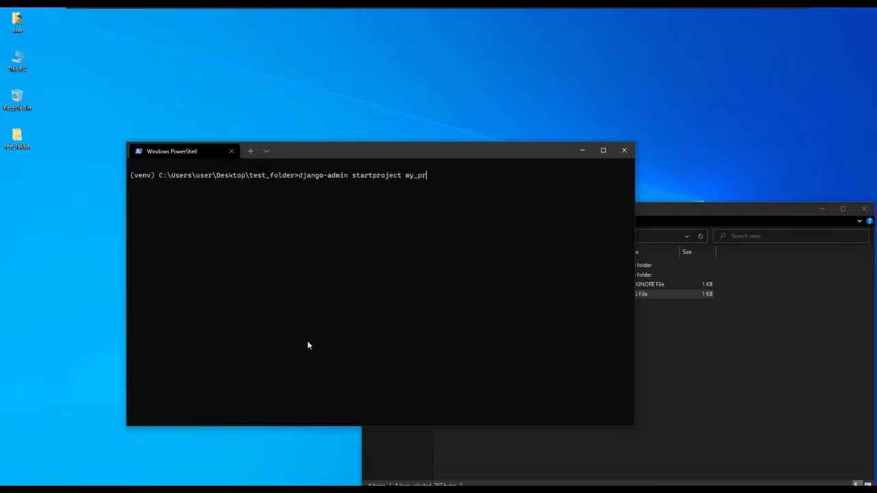
text(oject .)
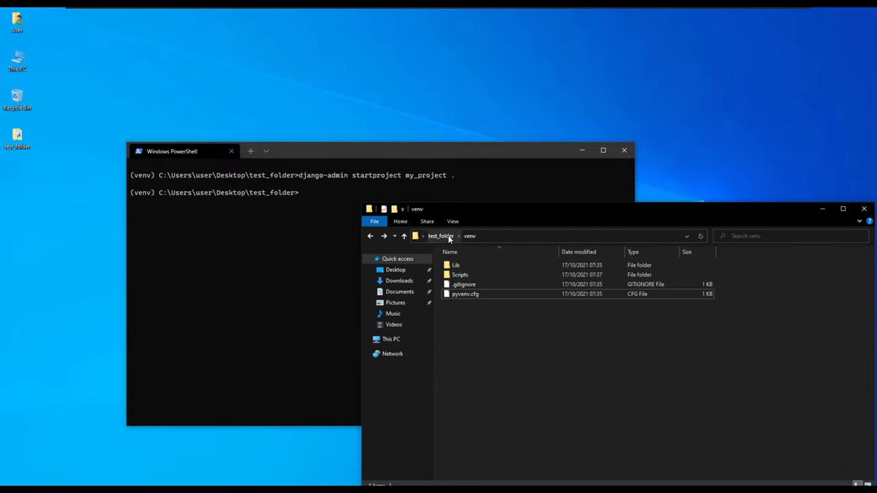
Step: Go up to test_folder and open the new my_project folder to see its files
click(439, 235)
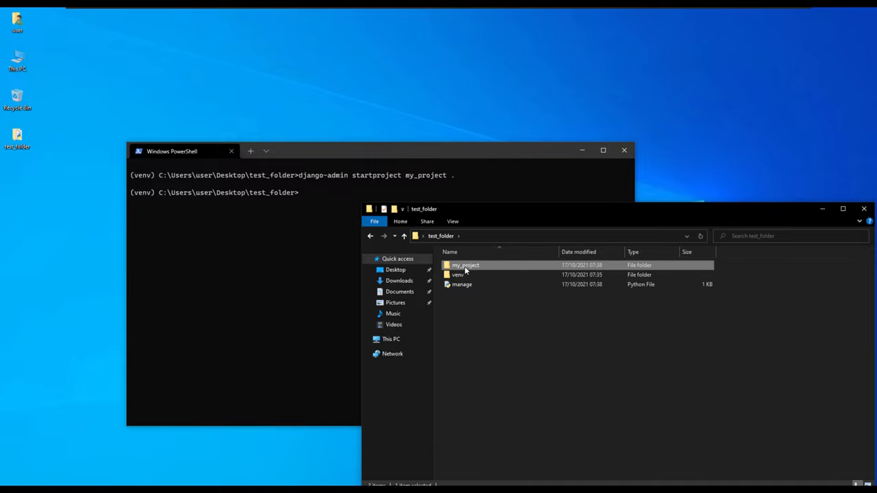
double_click(466, 266)
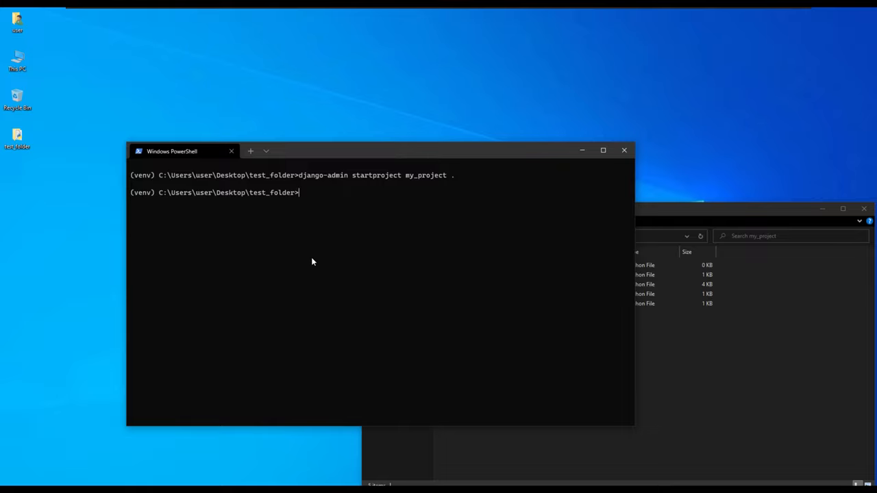
text(py)
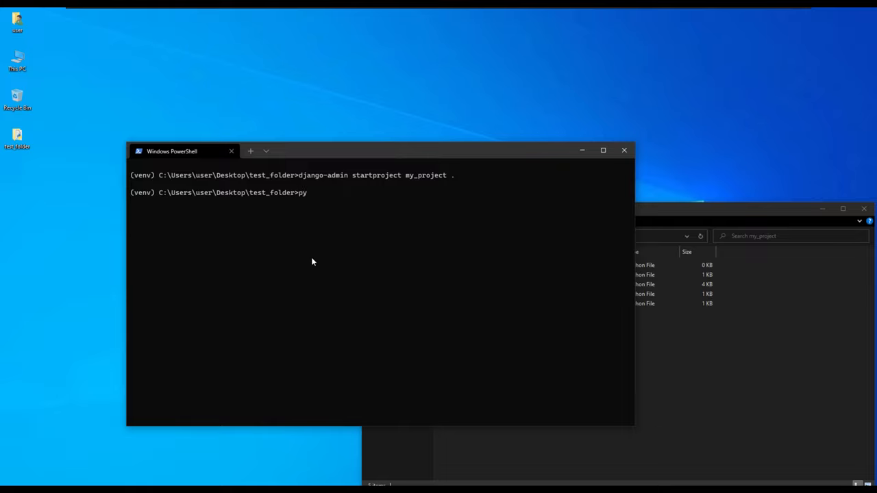
text(manage.py)
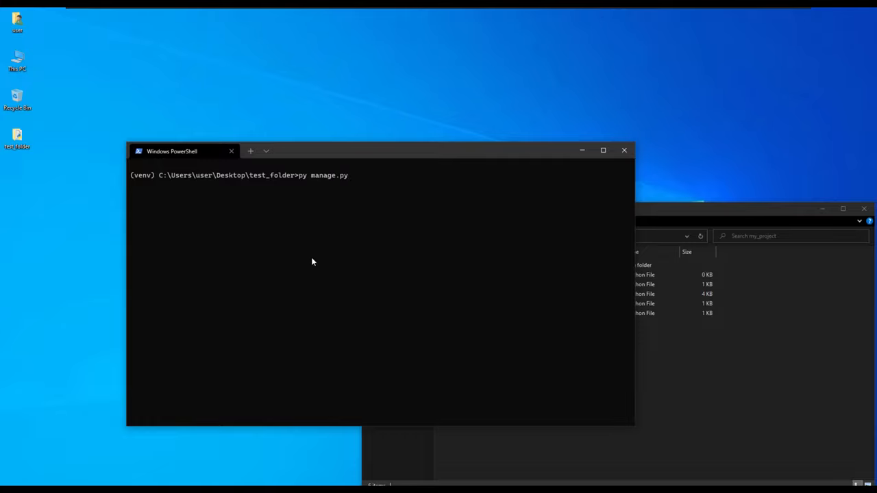
text(runs)
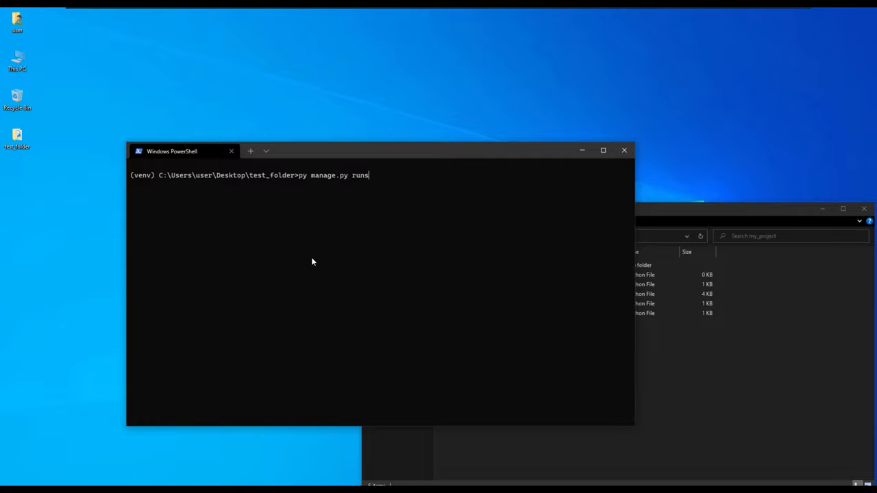
text(erver)
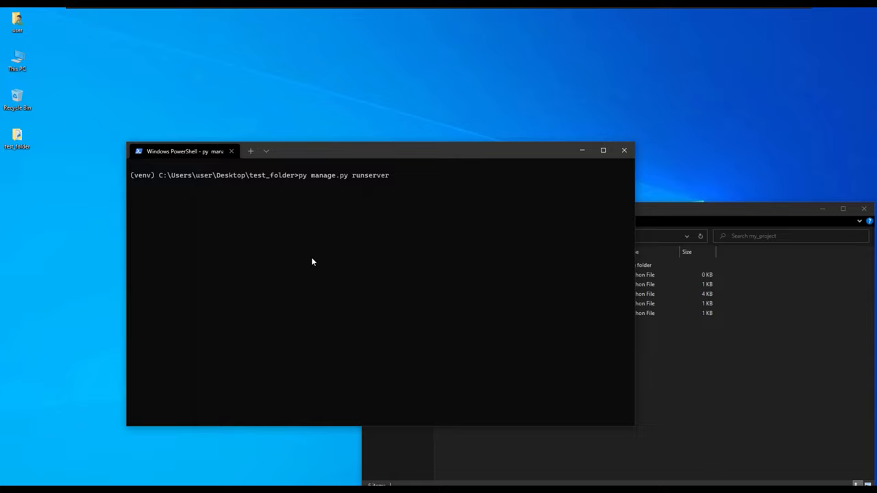
key(enter)
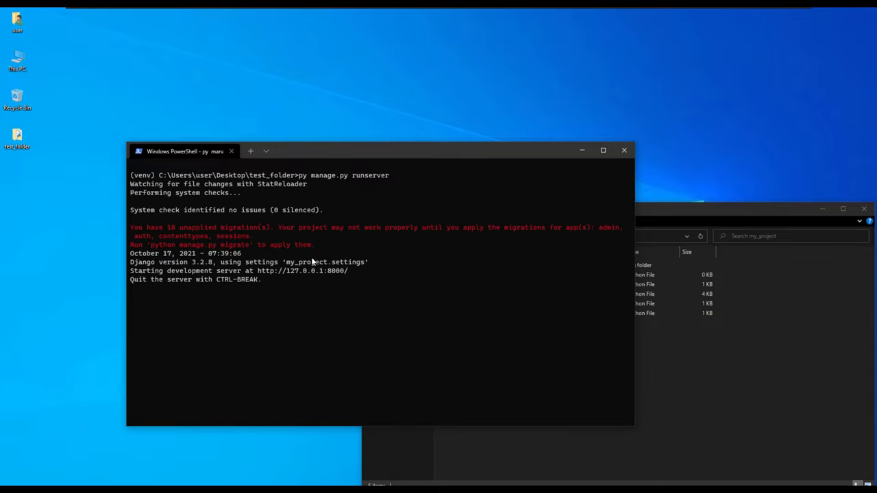
mouse_move(307, 272)
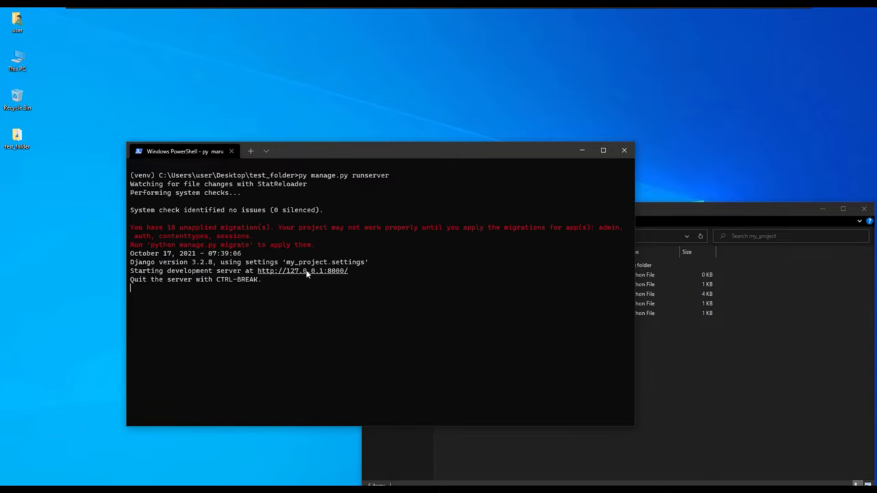
click(302, 271)
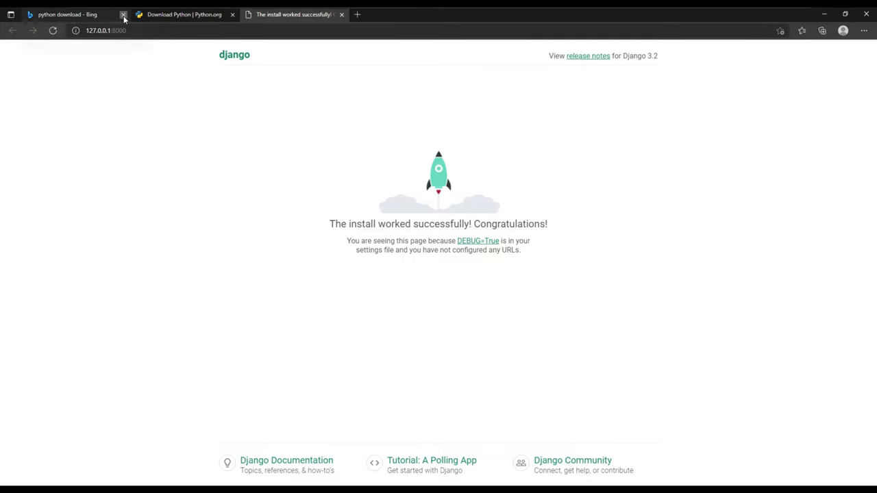
Step: Close the leftover Bing and Python.org tabs, keeping only the Django welcome page
click(123, 13)
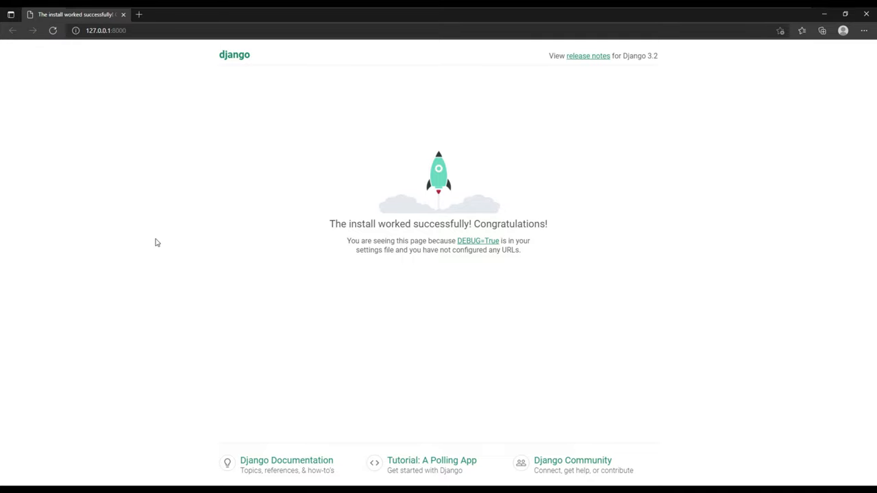
mouse_move(270, 282)
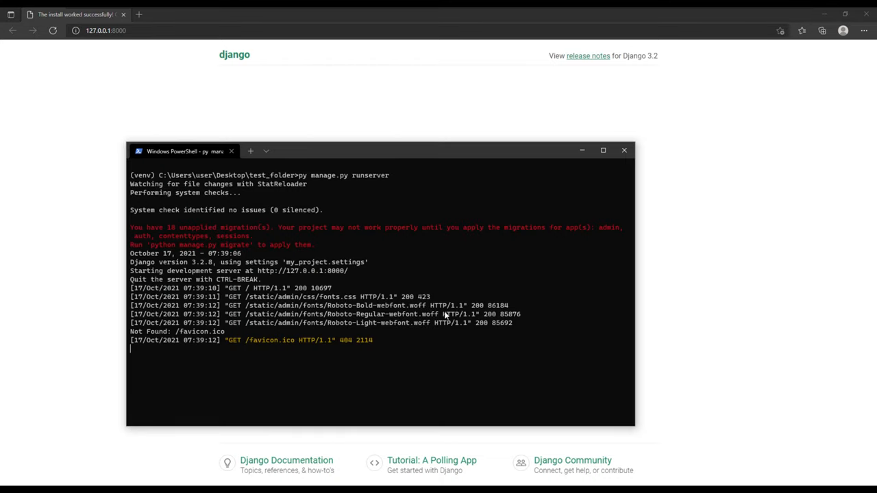
Step: Close the terminal, Edge and my_project folder windows, leaving the bare desktop
text(cle)
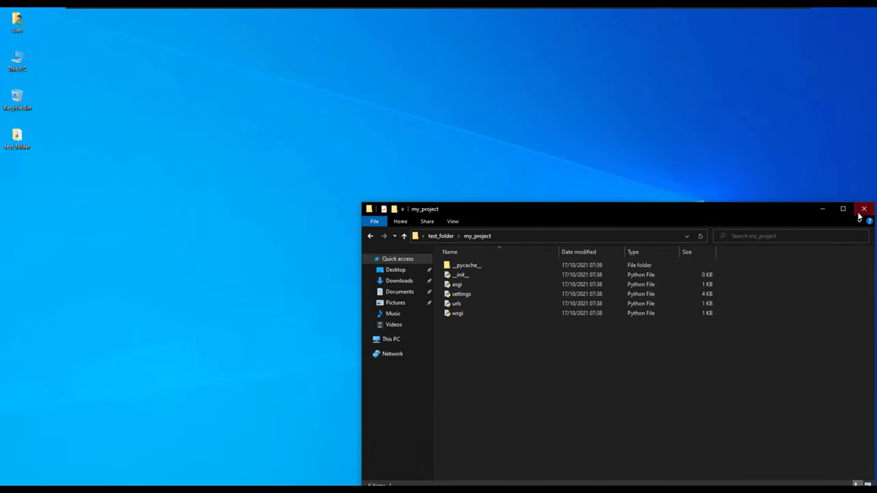
mouse_move(519, 377)
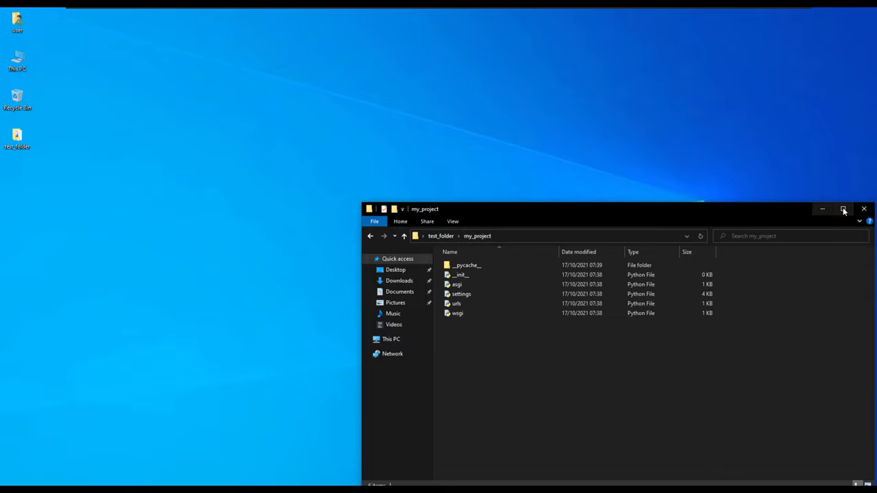
click(864, 208)
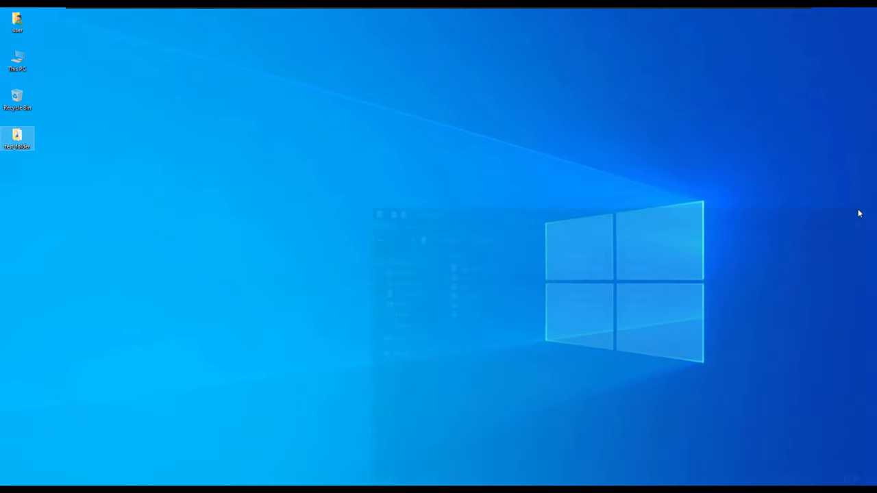